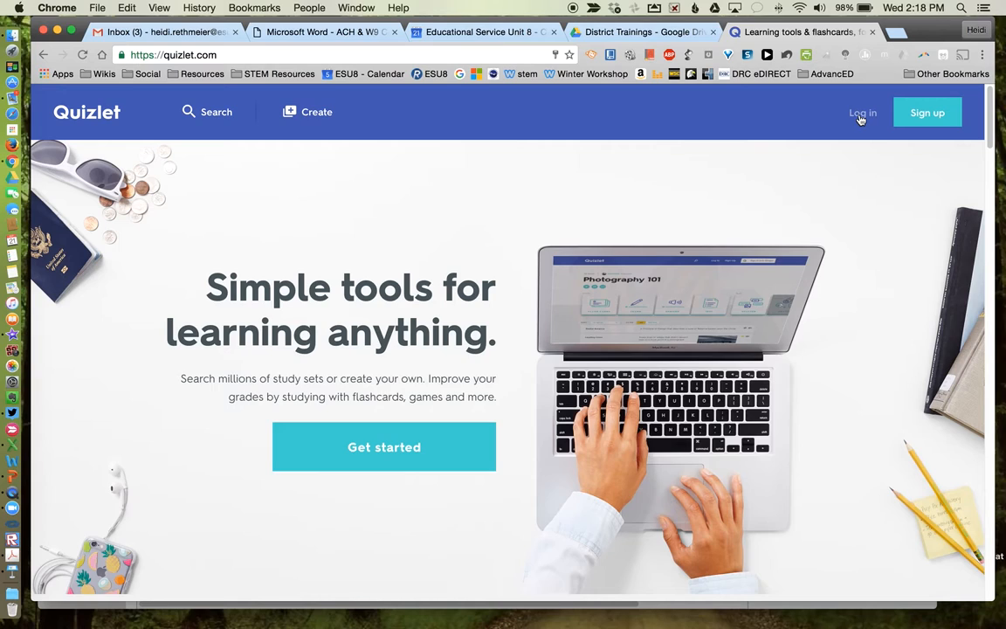
- Log in to the Quizlet teacher account and land on the dashboard of study sets
{"action": "left_click", "coordinate": [862, 112]}
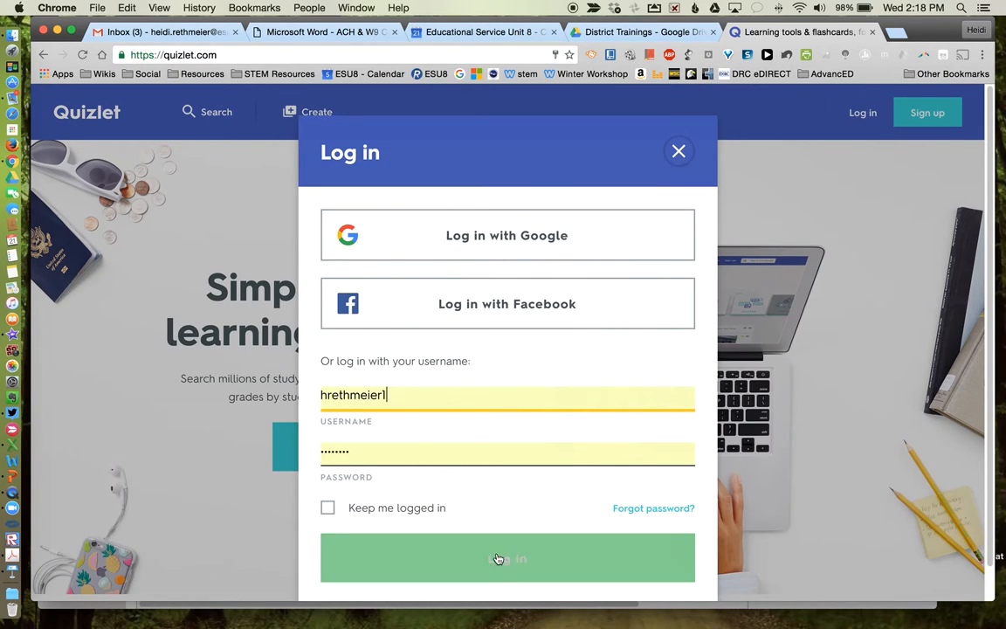
{"action": "left_click", "coordinate": [507, 559]}
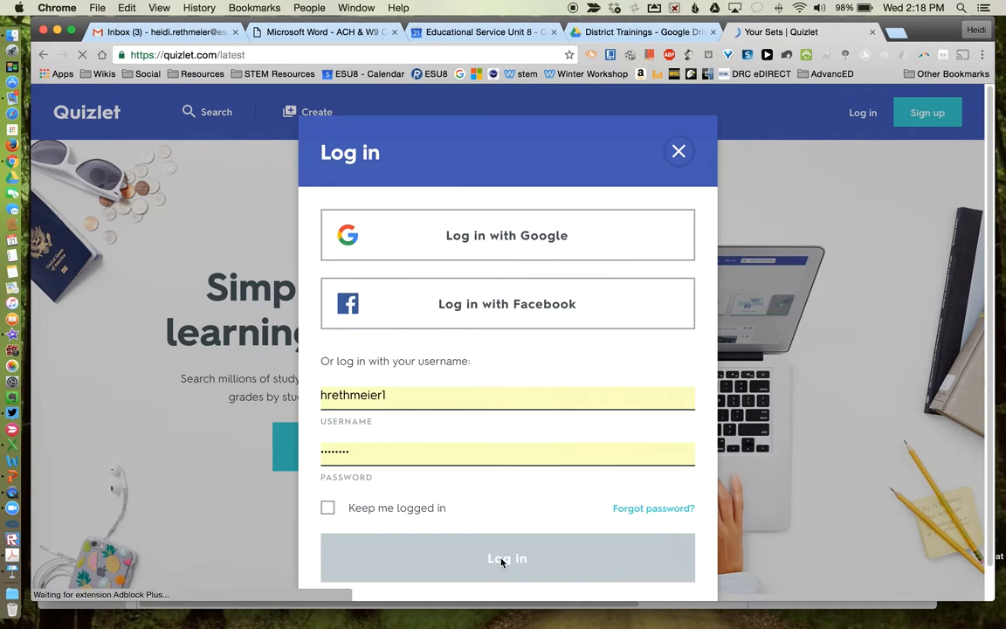
{"action": "left_click", "coordinate": [507, 559]}
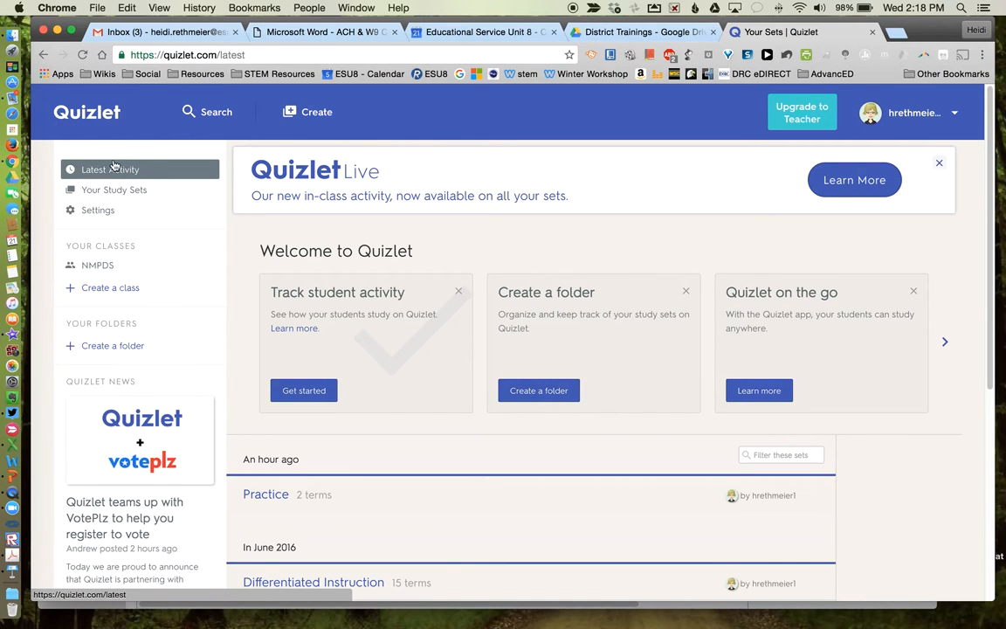
{"action": "mouse_move", "coordinate": [115, 313]}
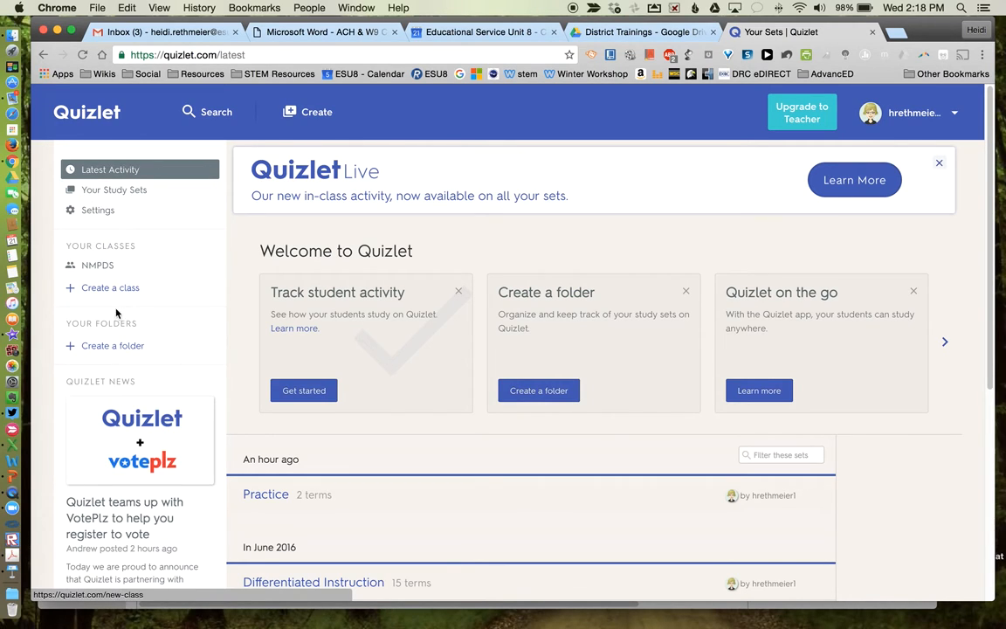
- View the eight created study sets, then go to Settings with the profile picture options
{"action": "left_click", "coordinate": [113, 188]}
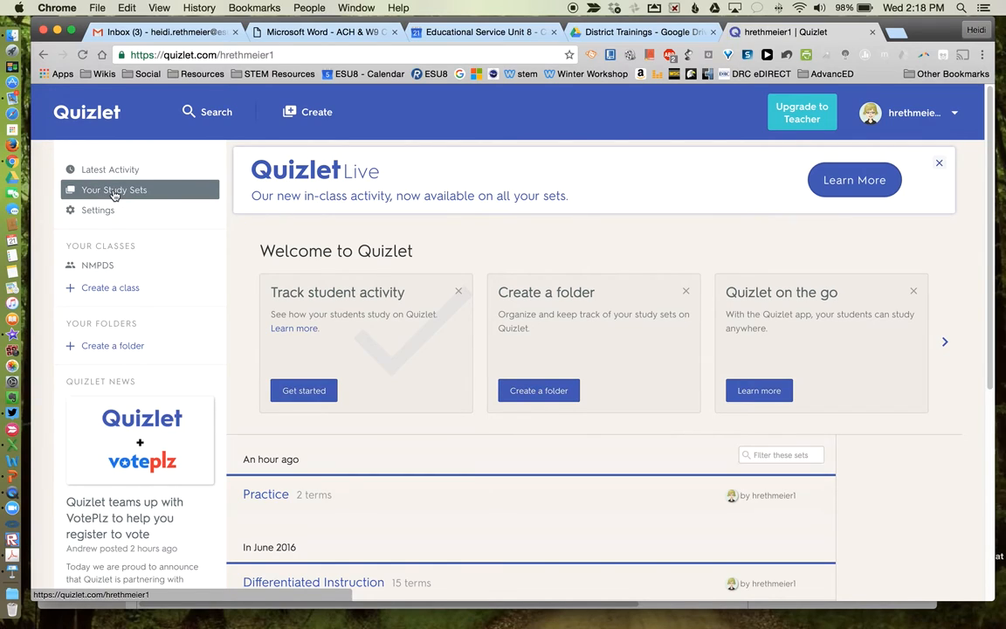
{"action": "left_click", "coordinate": [116, 189]}
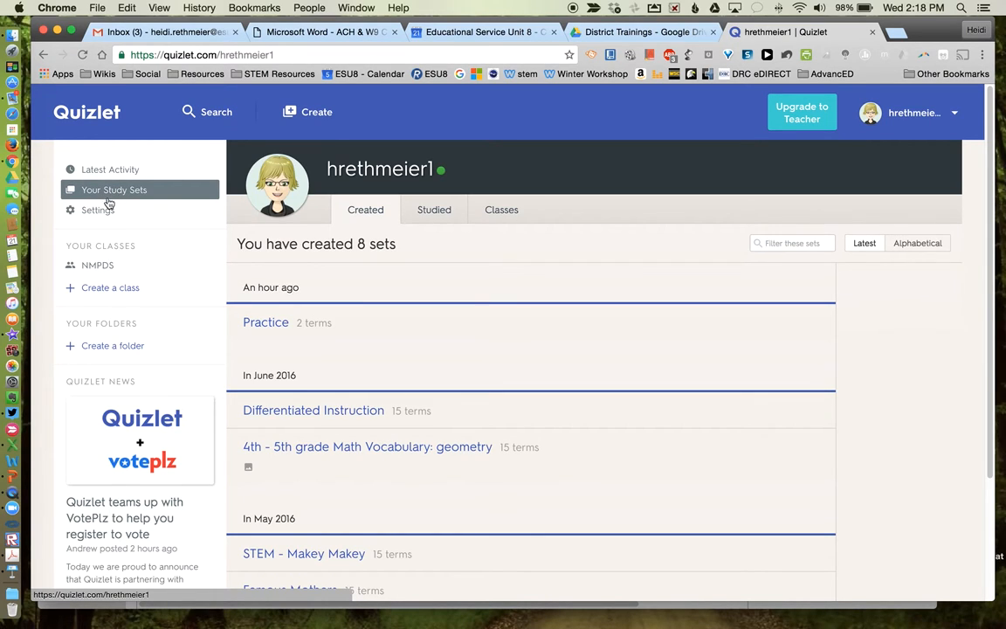
{"action": "left_click", "coordinate": [98, 210]}
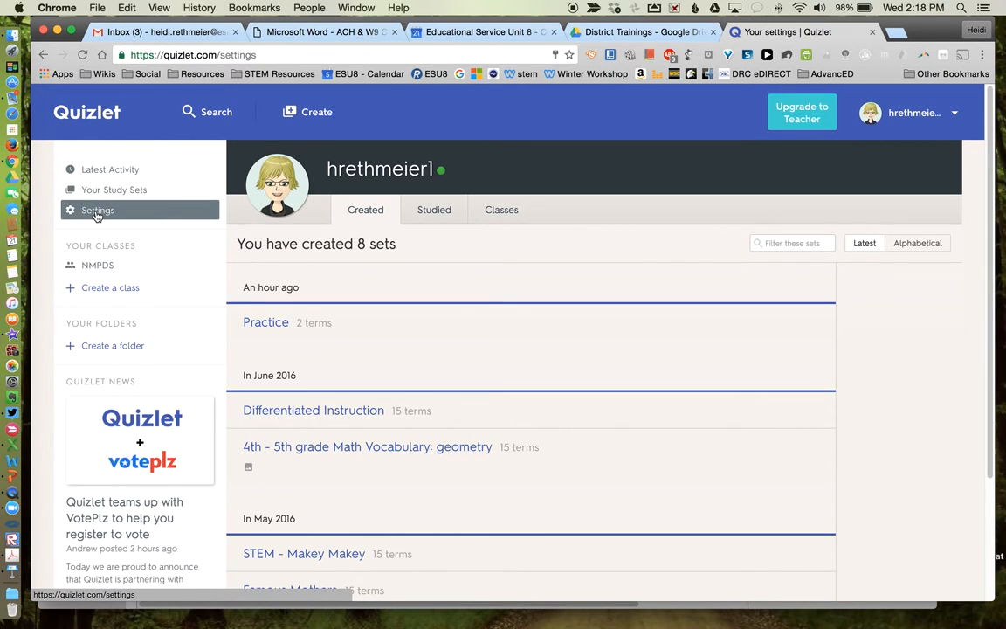
{"action": "left_click", "coordinate": [98, 209]}
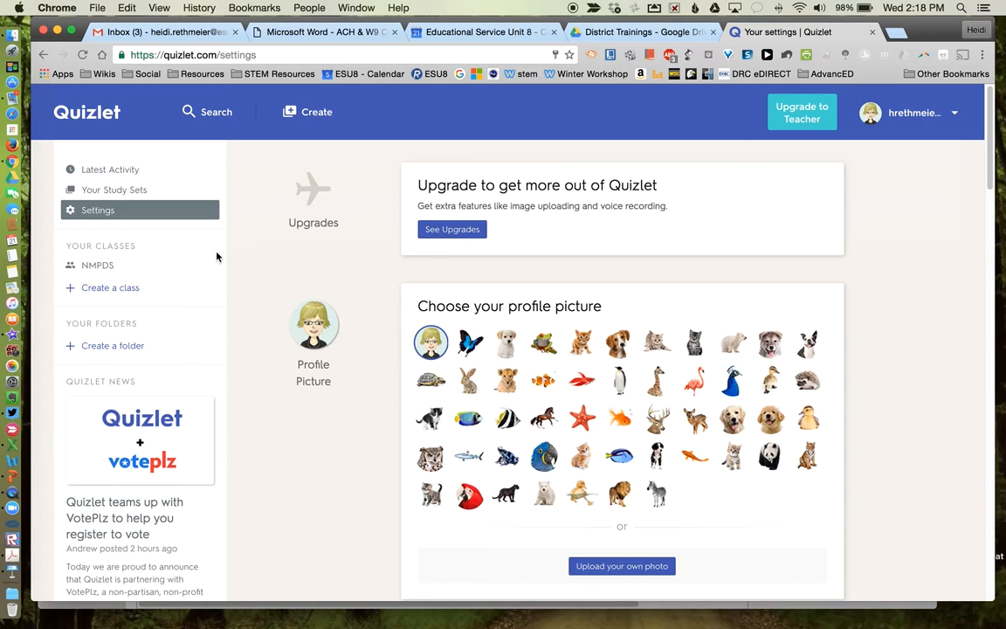
{"action": "mouse_move", "coordinate": [110, 287]}
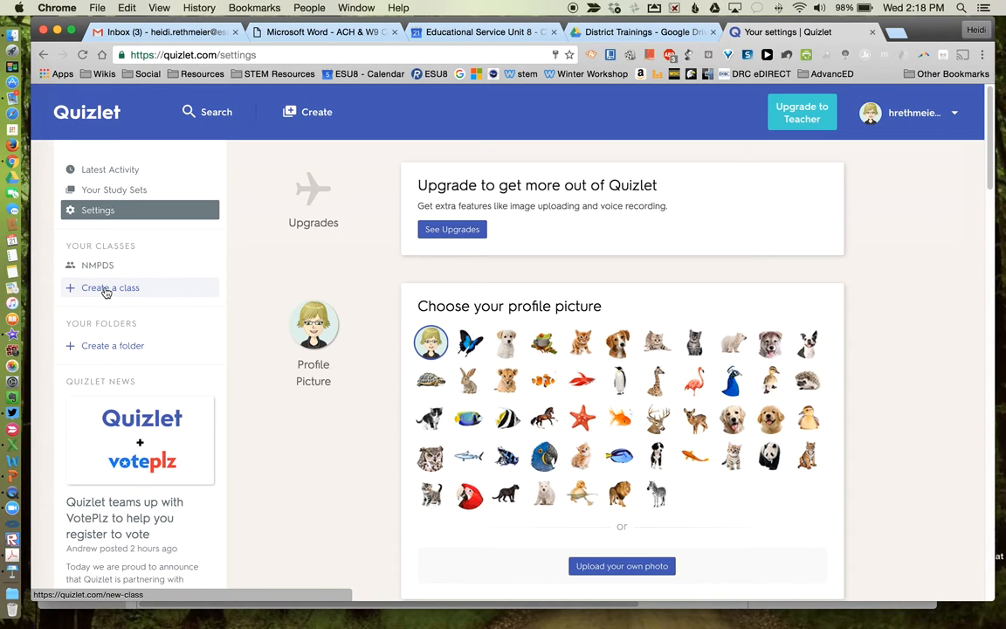
{"action": "mouse_move", "coordinate": [98, 209]}
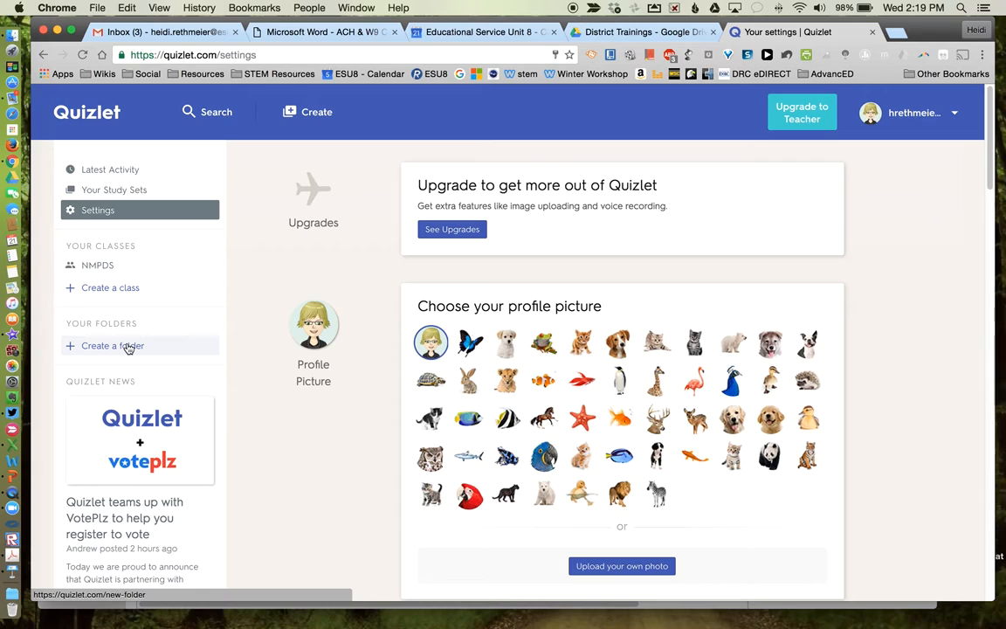
{"action": "mouse_move", "coordinate": [148, 286]}
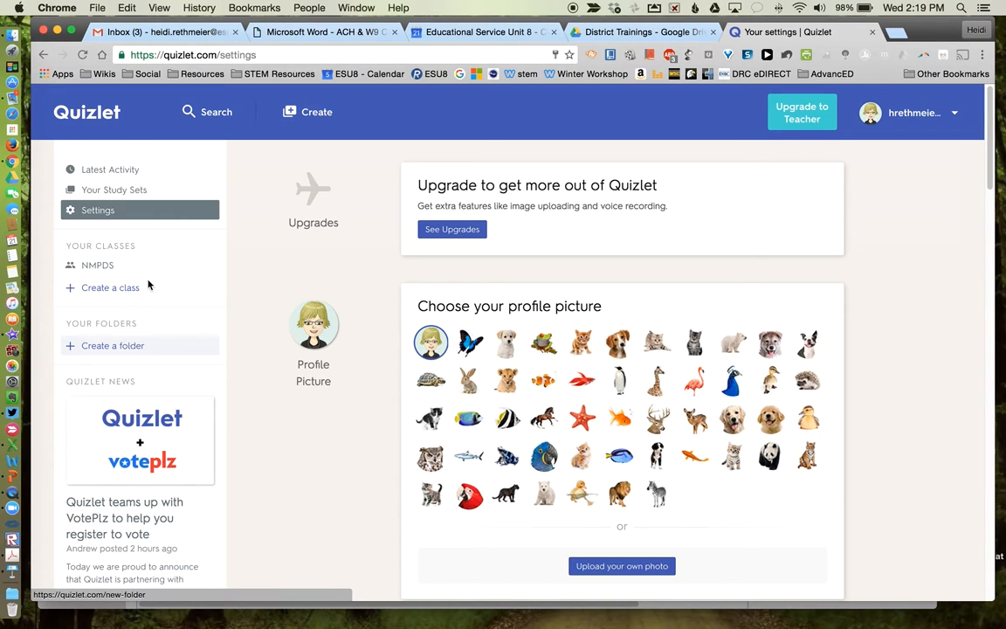
{"action": "mouse_move", "coordinate": [113, 189]}
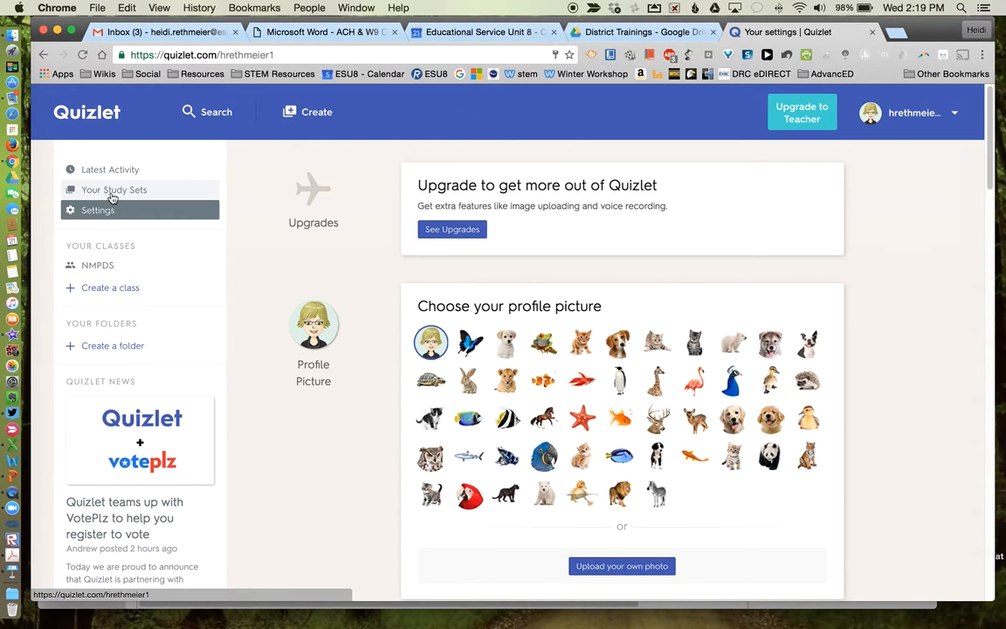
- From Your Study Sets, open the Famous Mothers set with its study modes and terms
{"action": "left_click", "coordinate": [113, 189]}
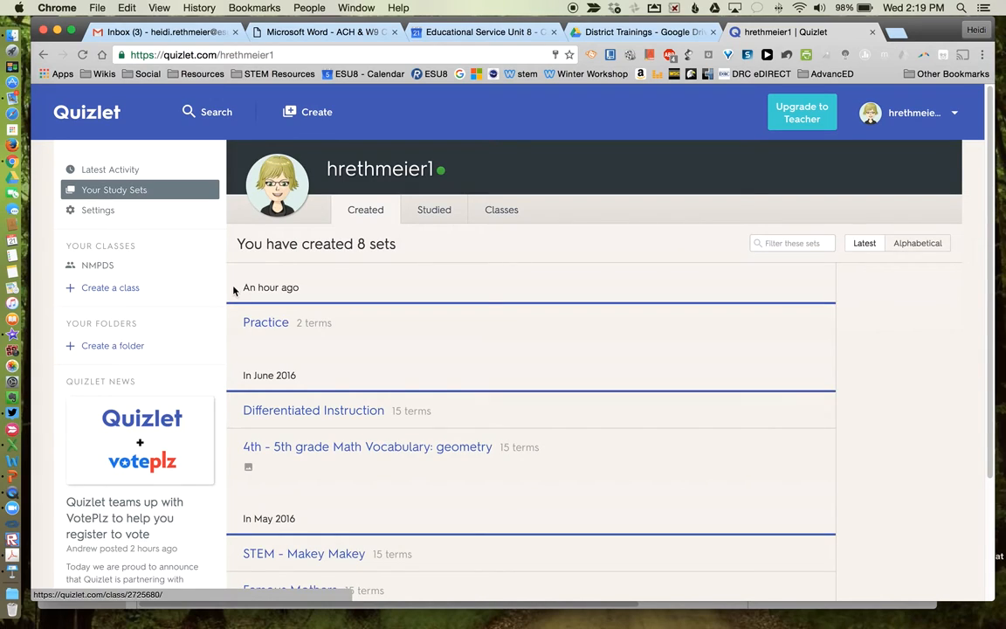
{"action": "scroll", "scroll_direction": "down", "scroll_amount": 3}
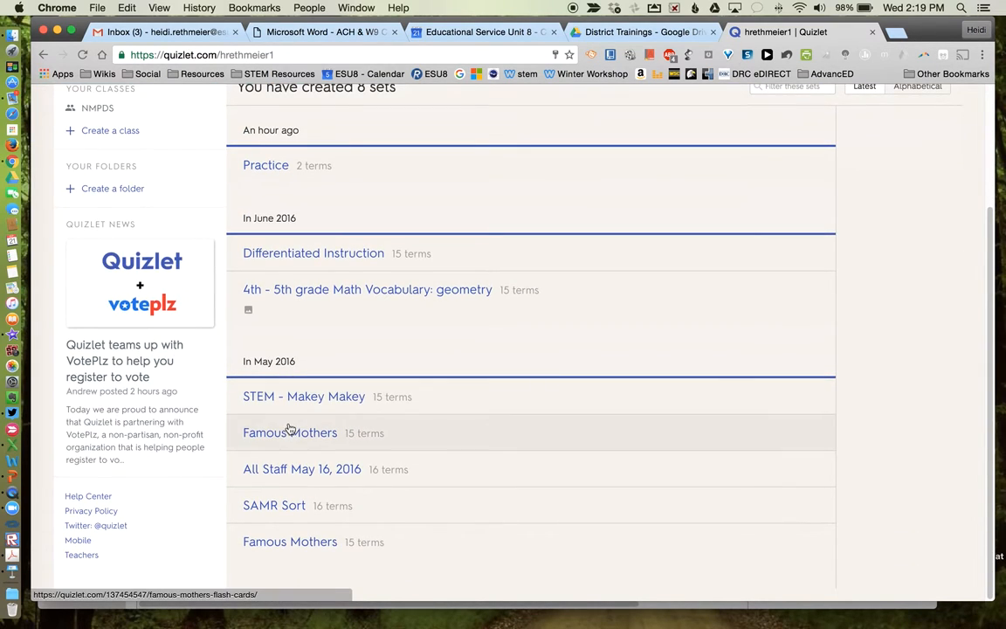
{"action": "left_click", "coordinate": [290, 434]}
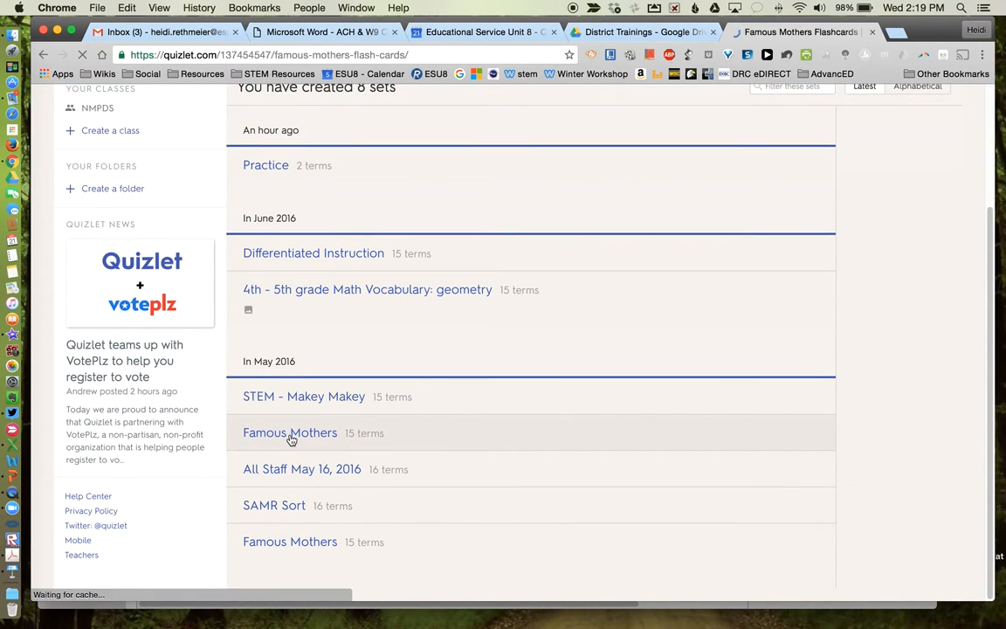
{"action": "left_click", "coordinate": [290, 433]}
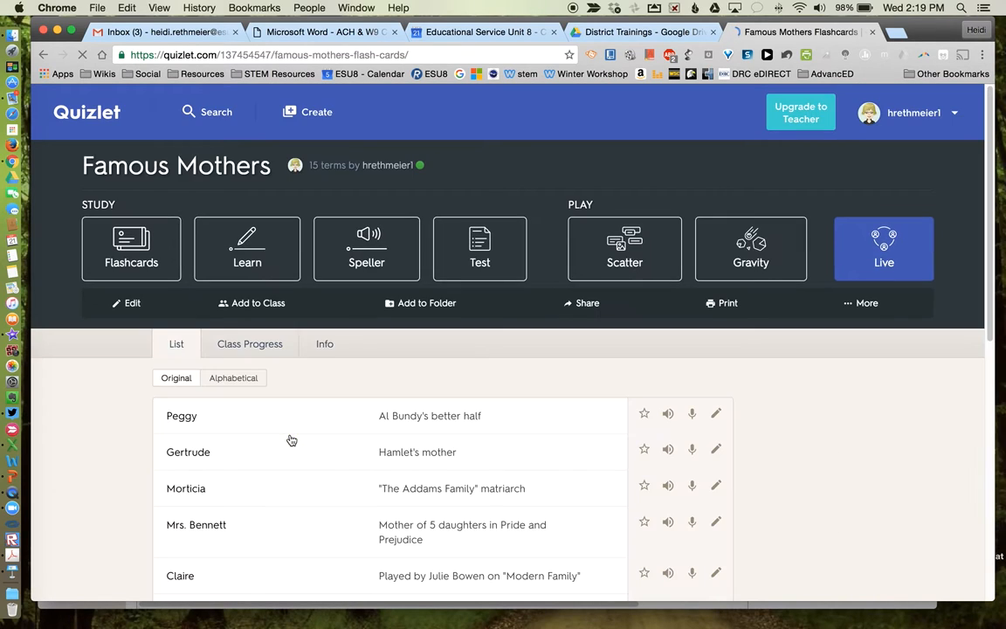
{"action": "mouse_move", "coordinate": [388, 341]}
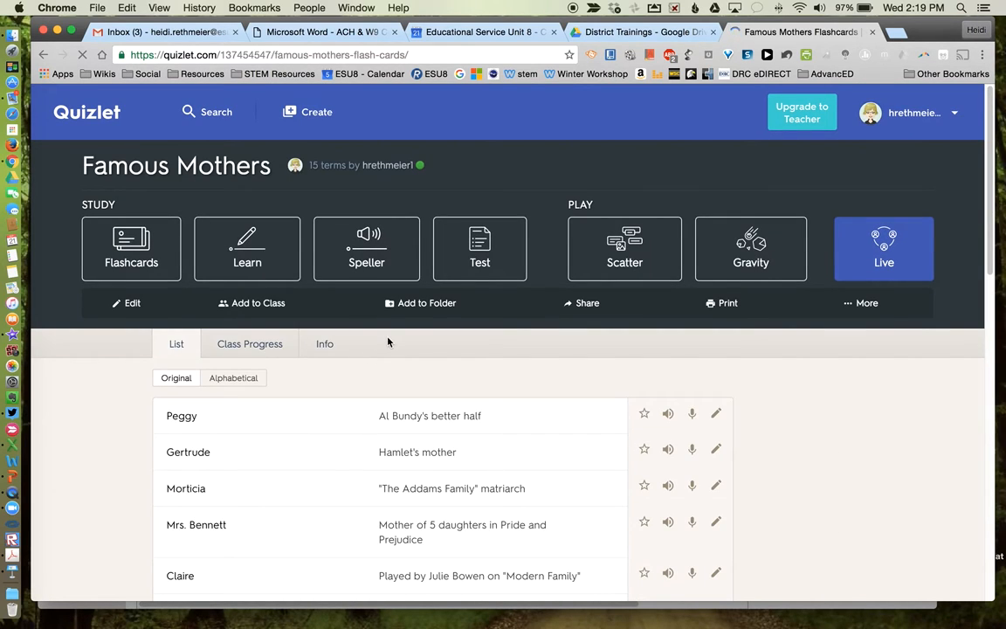
{"action": "mouse_move", "coordinate": [248, 248]}
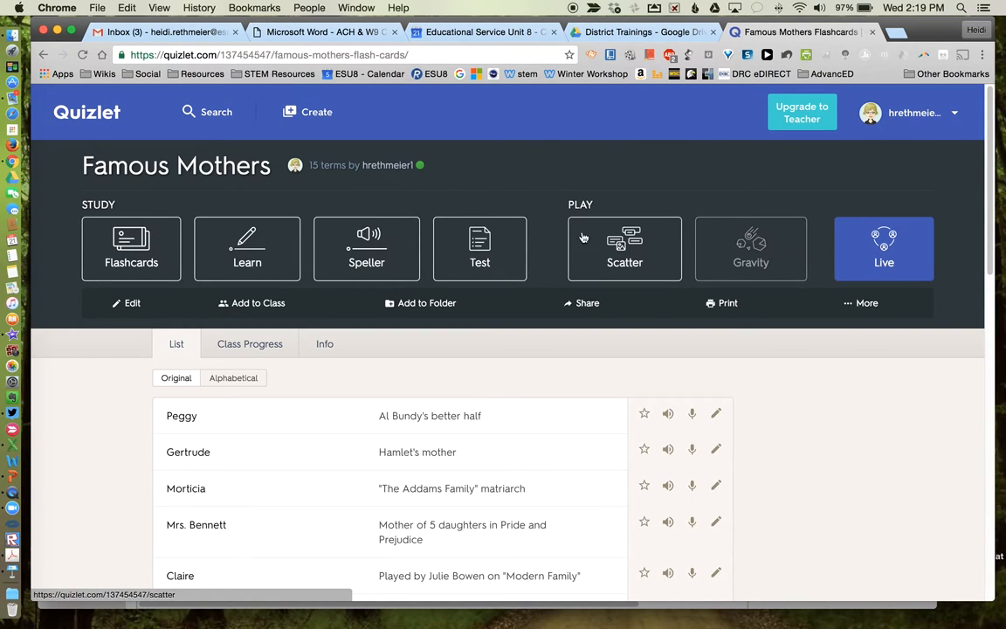
{"action": "mouse_move", "coordinate": [573, 226]}
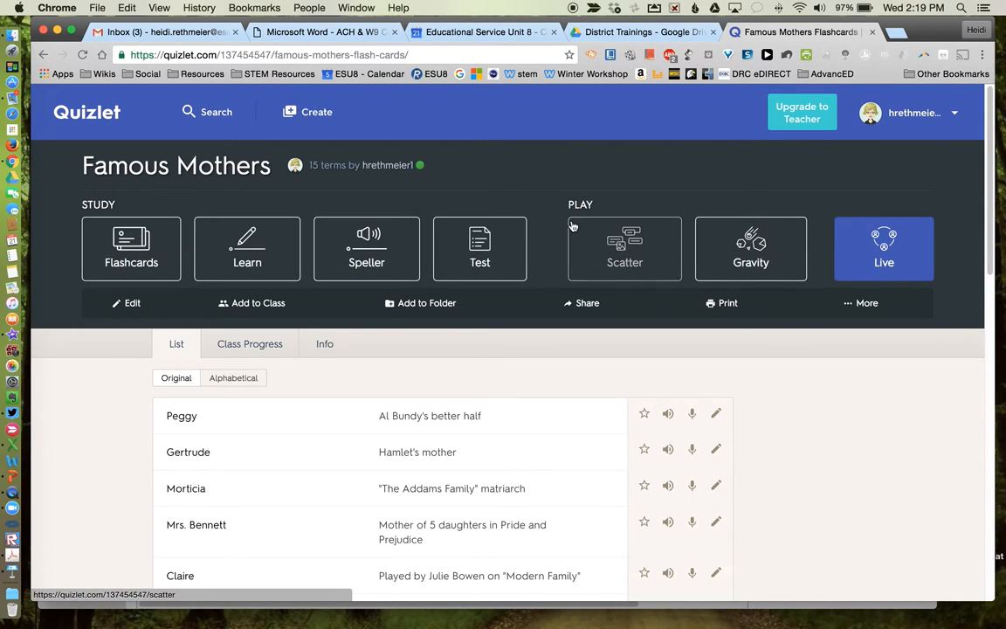
{"action": "mouse_move", "coordinate": [947, 250]}
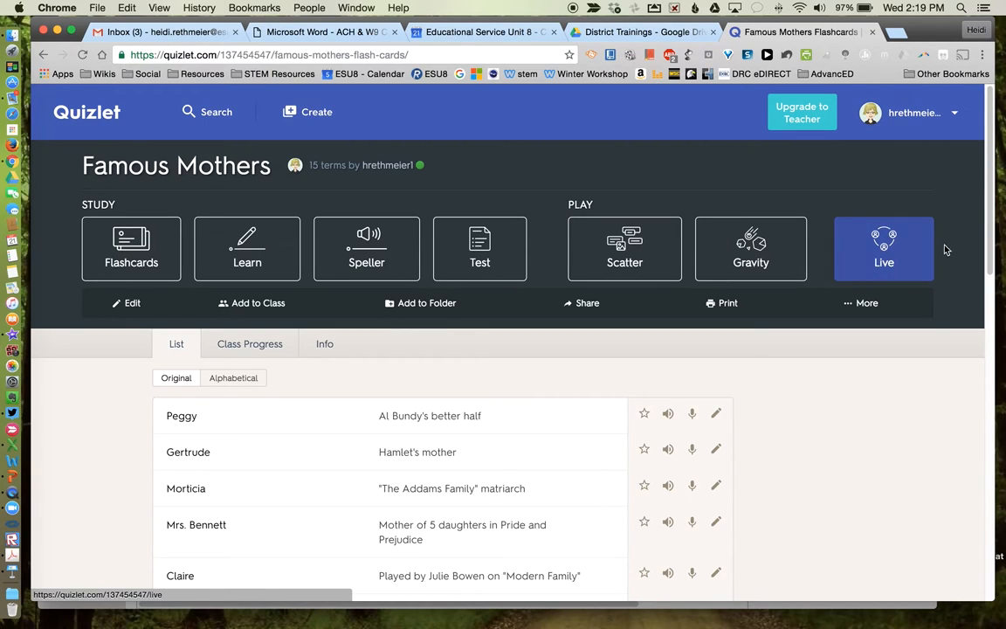
{"action": "mouse_move", "coordinate": [839, 260]}
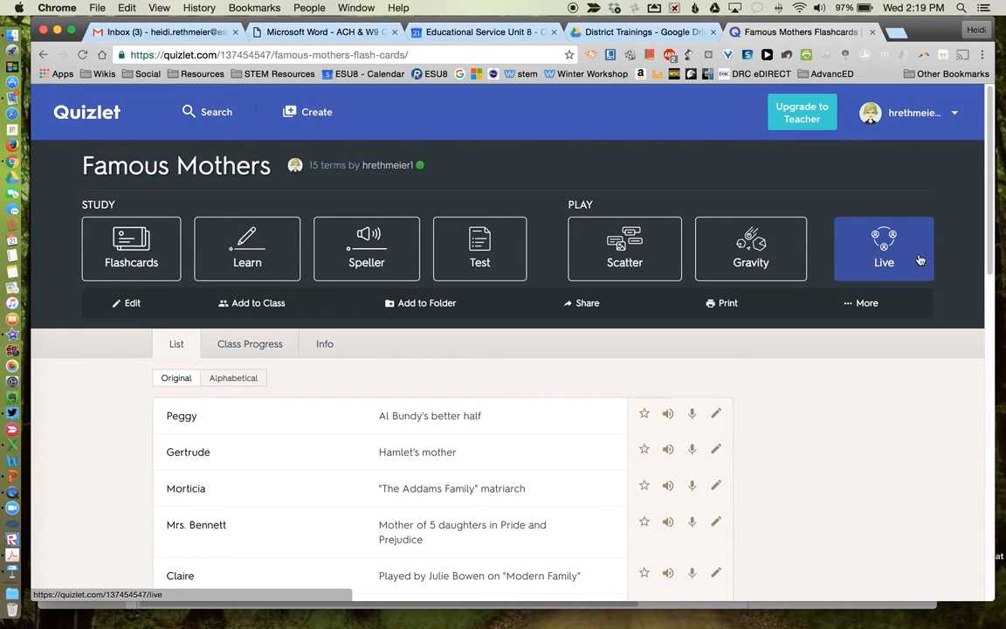
{"action": "mouse_move", "coordinate": [919, 180]}
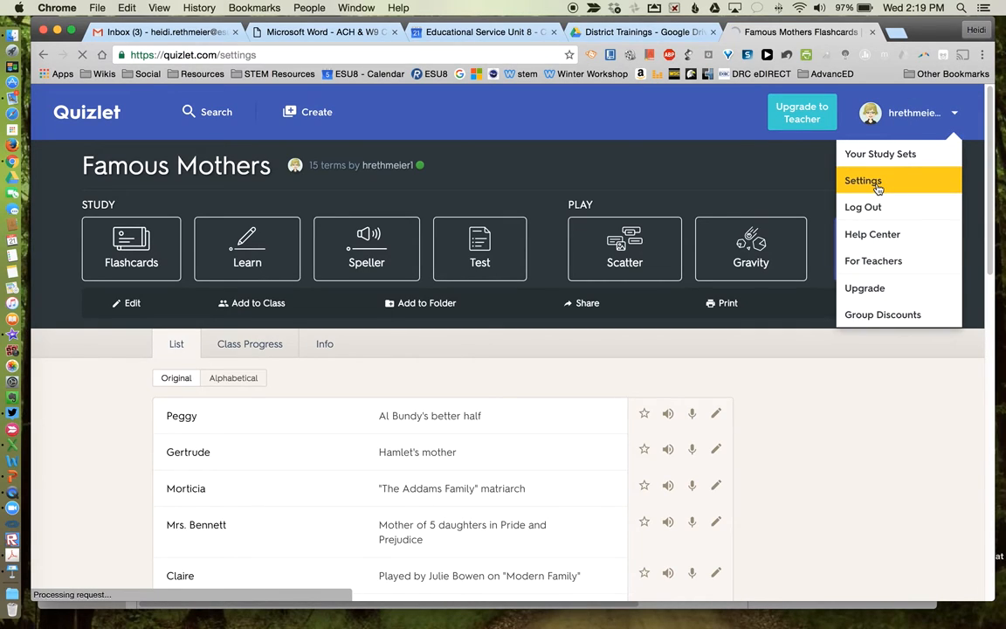
- Go to Settings and scroll to the Teacher or Student account type section
{"action": "left_click", "coordinate": [863, 180]}
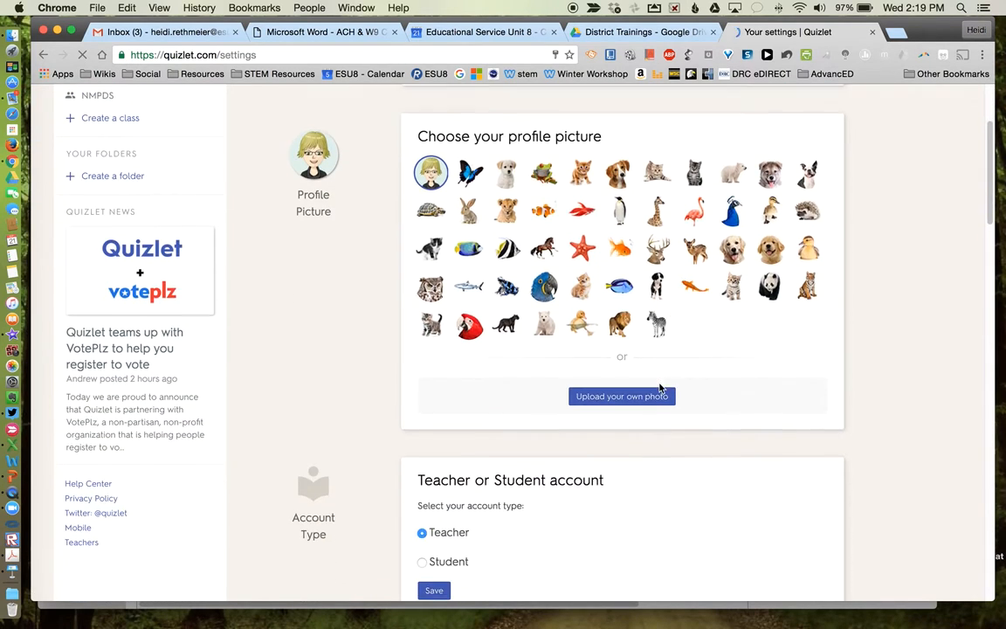
{"action": "scroll", "scroll_direction": "down", "scroll_amount": 3}
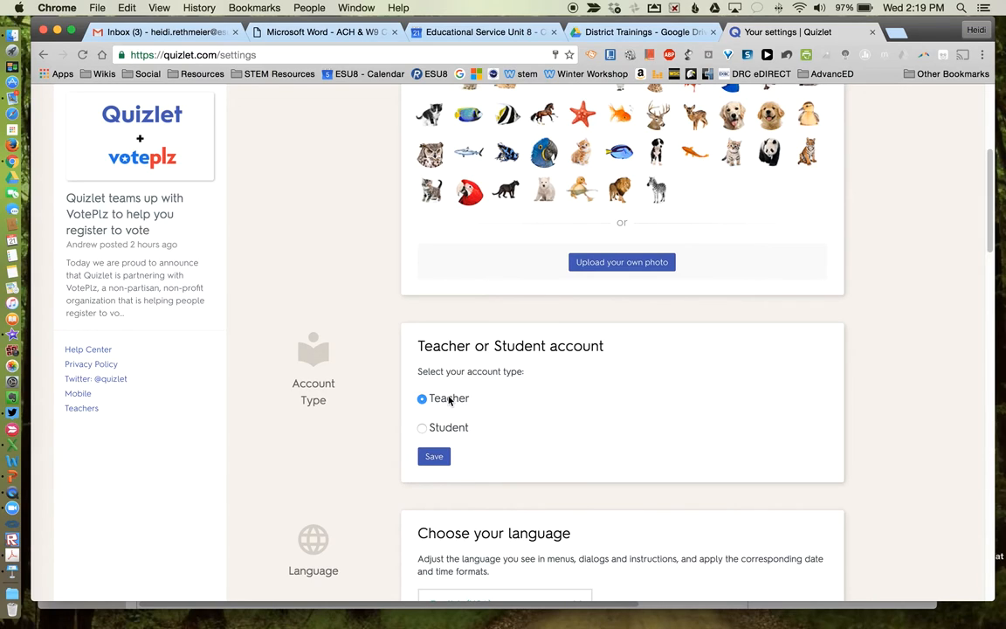
{"action": "mouse_move", "coordinate": [710, 452]}
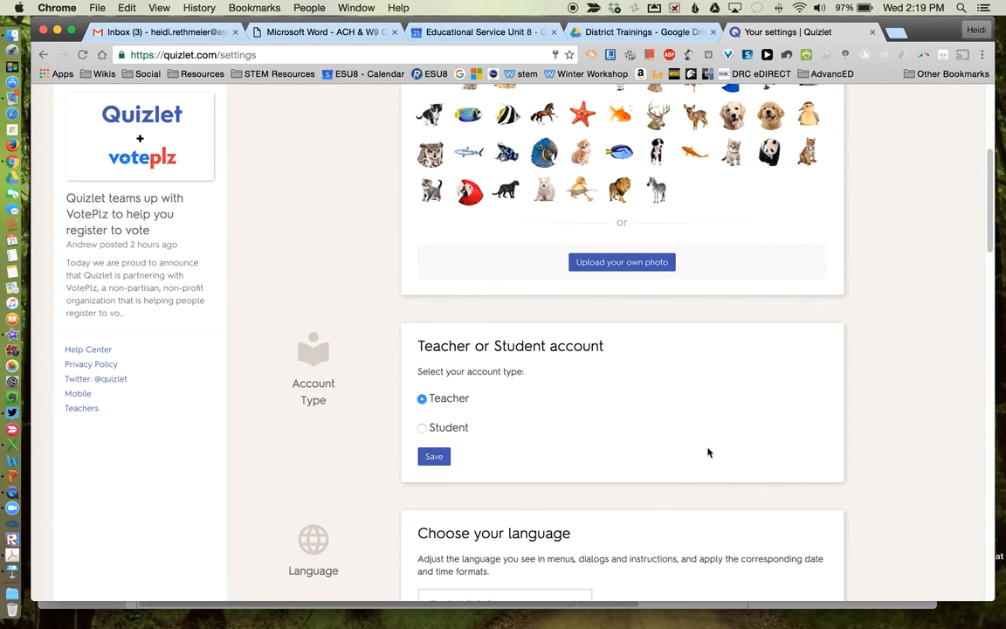
{"action": "mouse_move", "coordinate": [356, 421]}
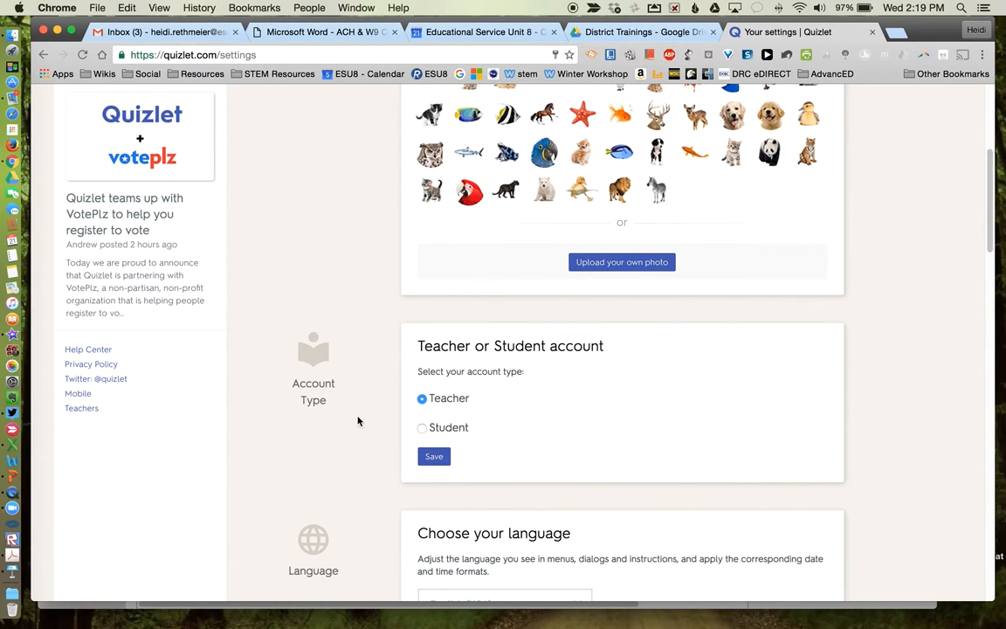
{"action": "mouse_move", "coordinate": [126, 346]}
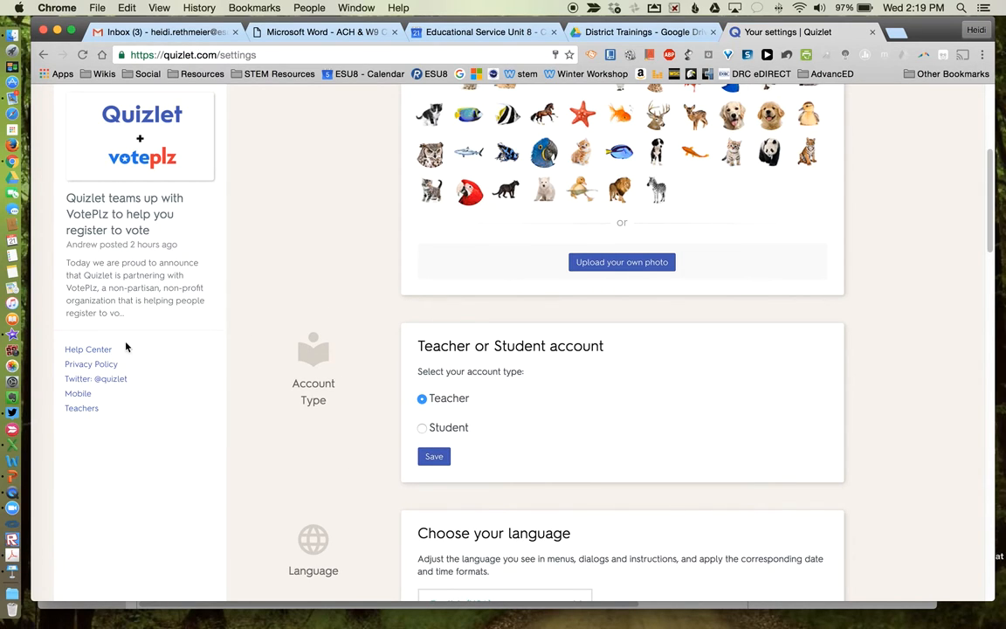
- Open the Help Center and browse its topics on study tools, accounts and problems
{"action": "left_click", "coordinate": [87, 350]}
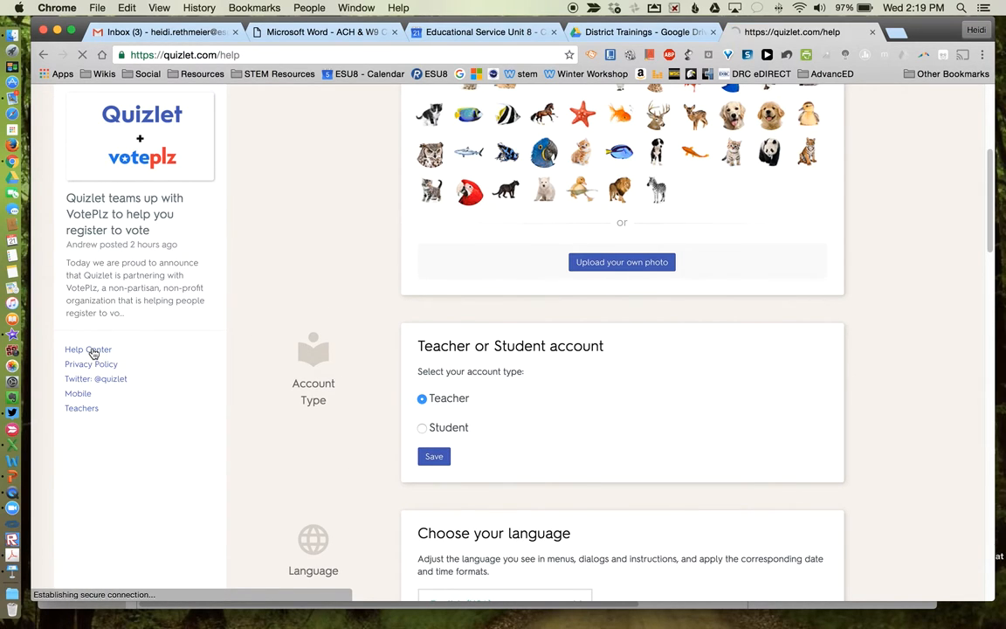
{"action": "left_click", "coordinate": [88, 349]}
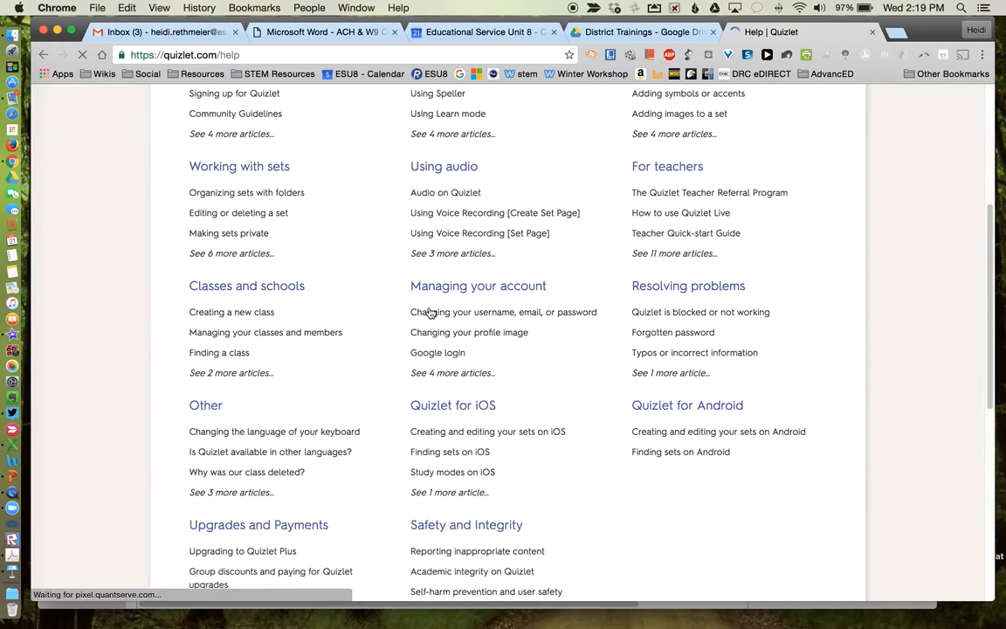
{"action": "scroll", "scroll_direction": "down", "scroll_amount": 3}
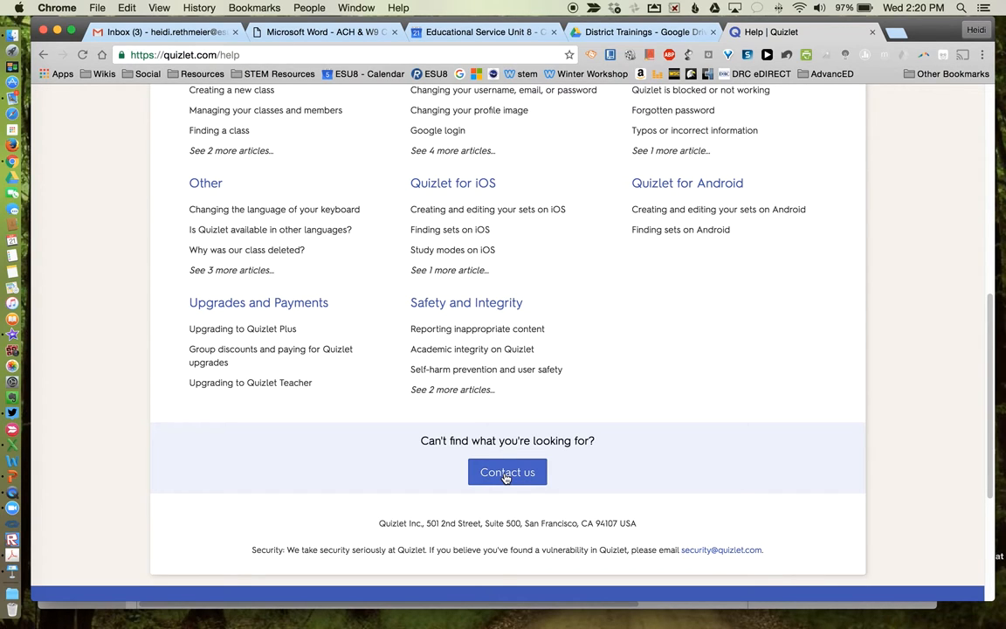
{"action": "scroll", "scroll_direction": "up", "scroll_amount": 3}
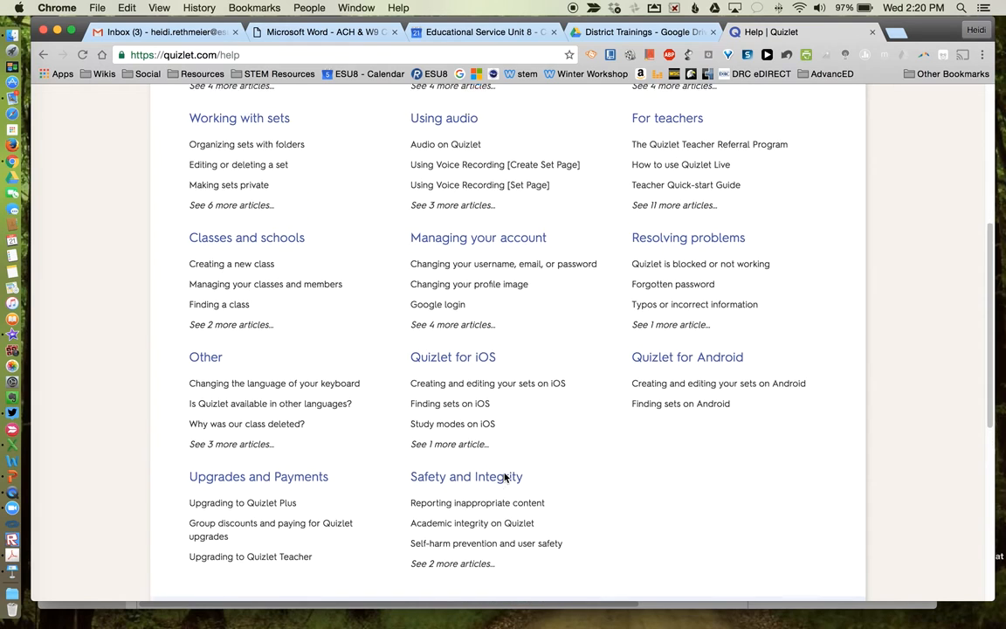
{"action": "scroll", "scroll_direction": "up", "scroll_amount": 3}
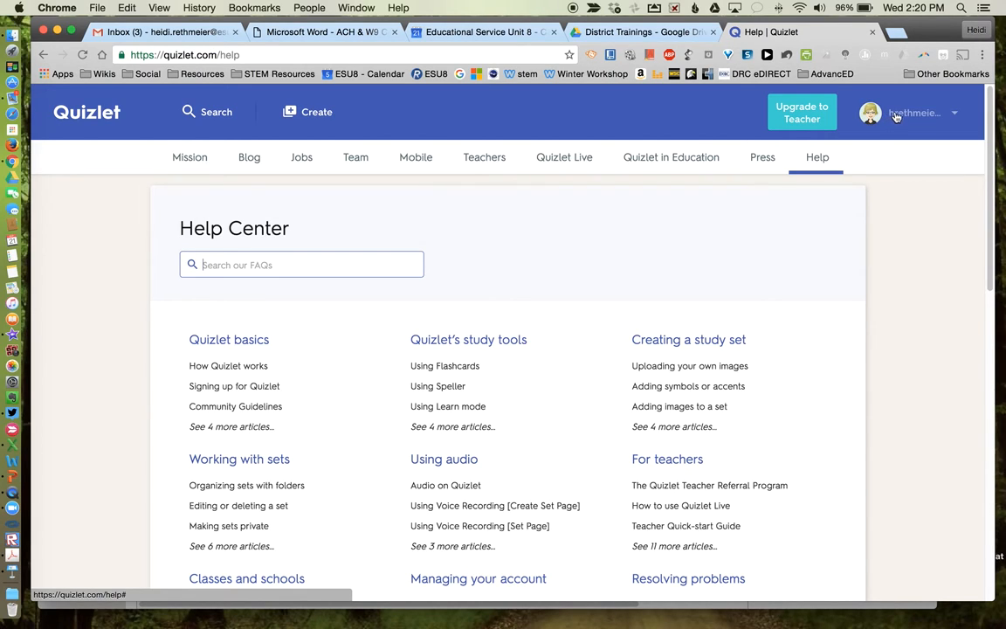
- Return to Your Study Sets via the account name dropdown
{"action": "left_click", "coordinate": [912, 111]}
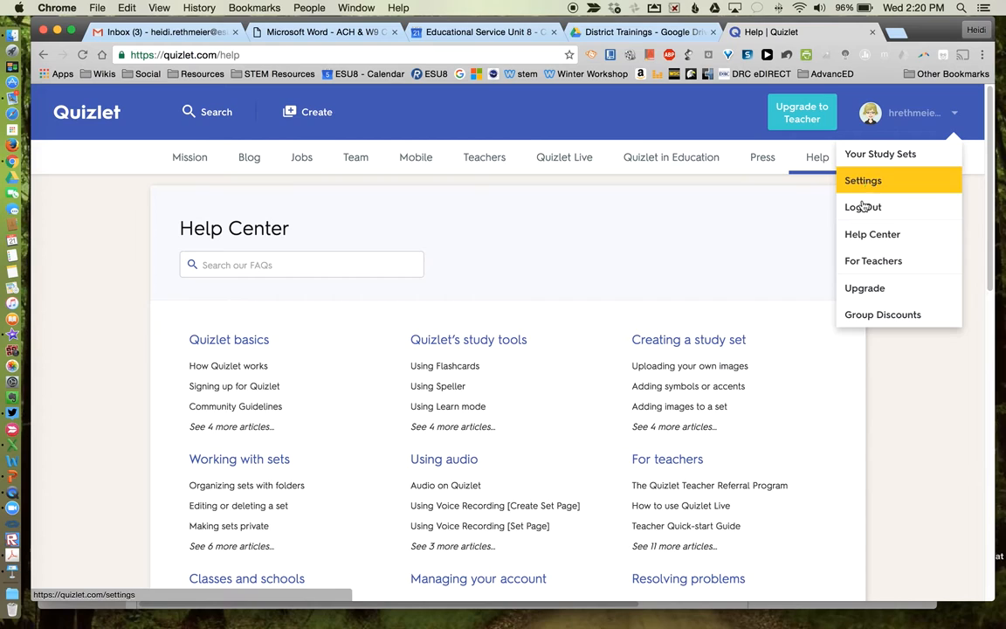
{"action": "mouse_move", "coordinate": [881, 153]}
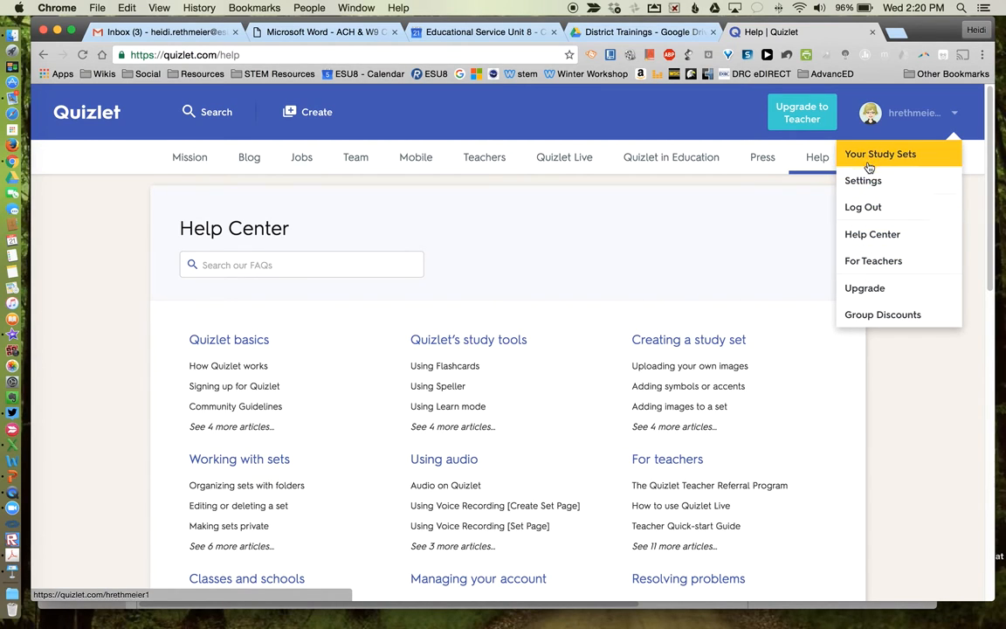
{"action": "left_click", "coordinate": [881, 153]}
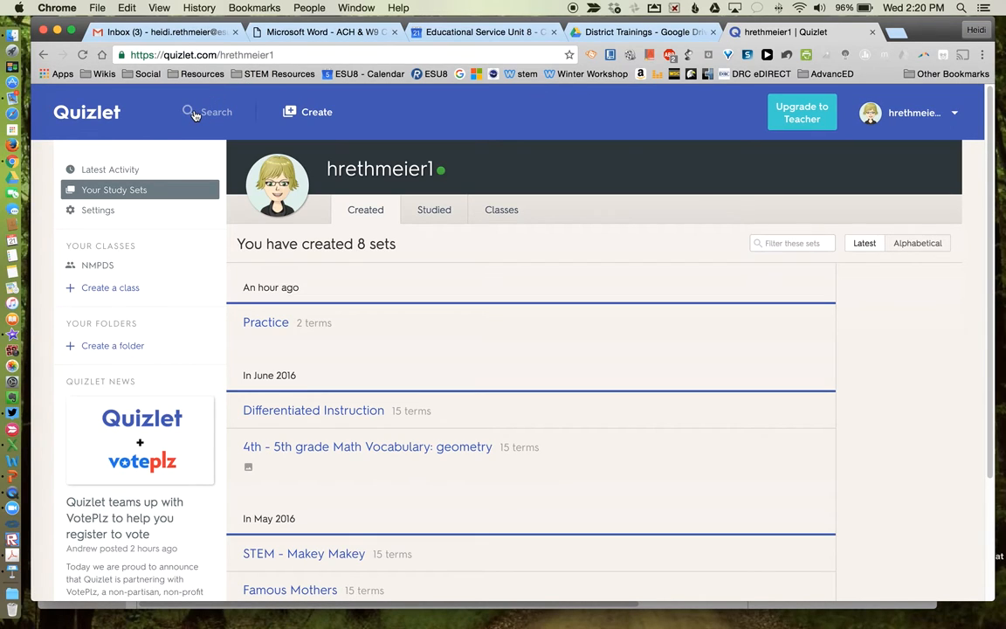
- Search for 'geometry' study sets, browse the 500 results, then close the search bar
{"action": "left_click", "coordinate": [192, 112]}
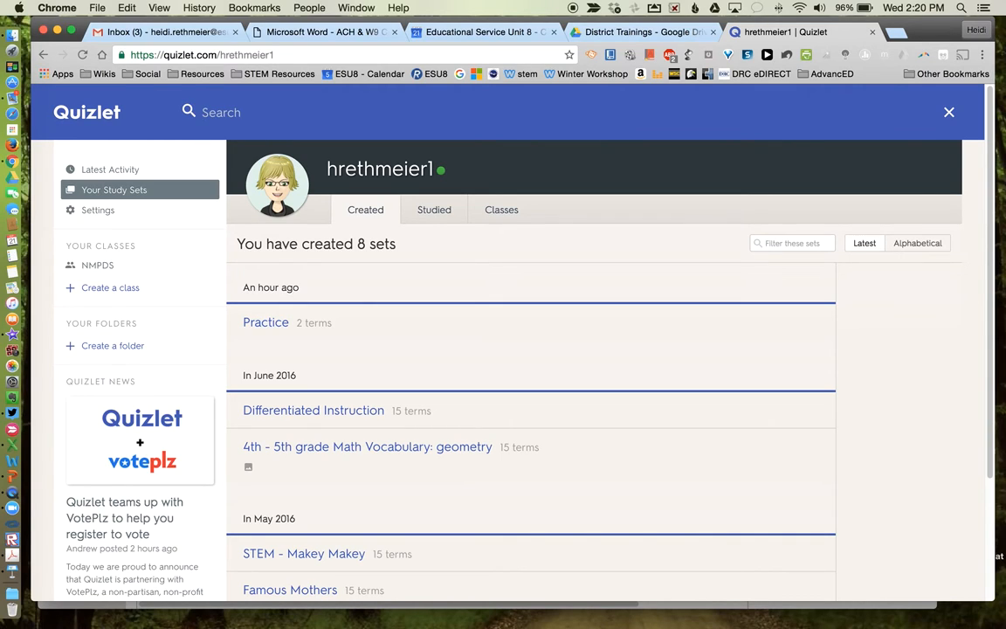
{"action": "type", "text": "geomet"}
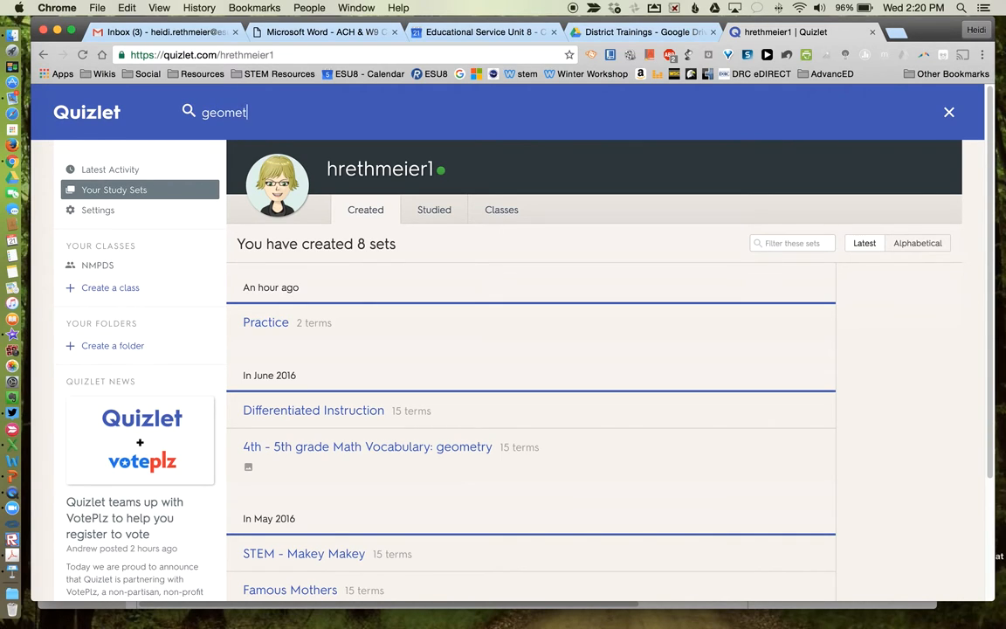
{"action": "key", "text": "Return"}
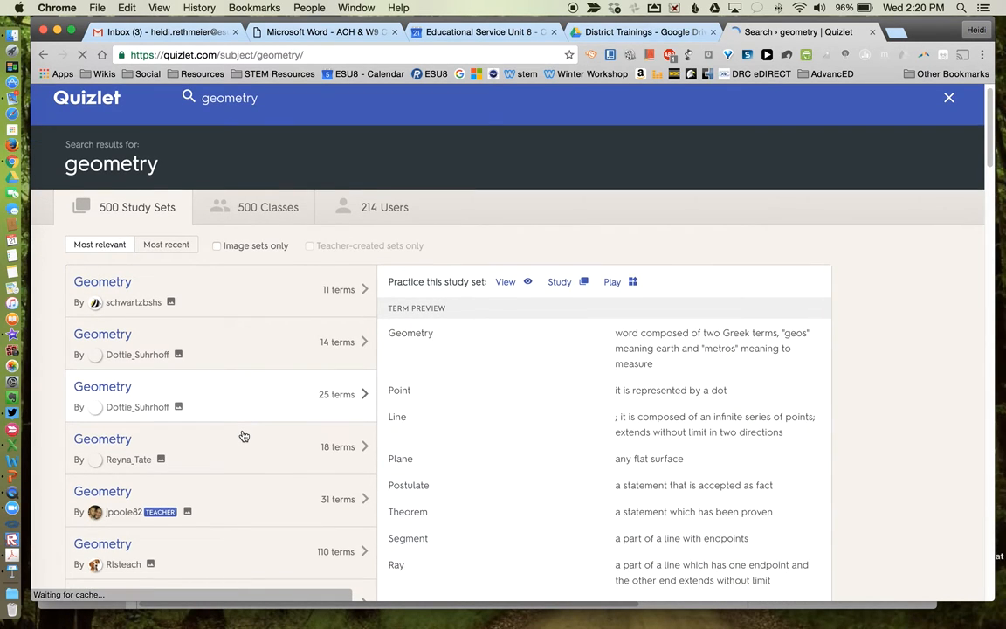
{"action": "scroll", "scroll_direction": "down", "scroll_amount": 3}
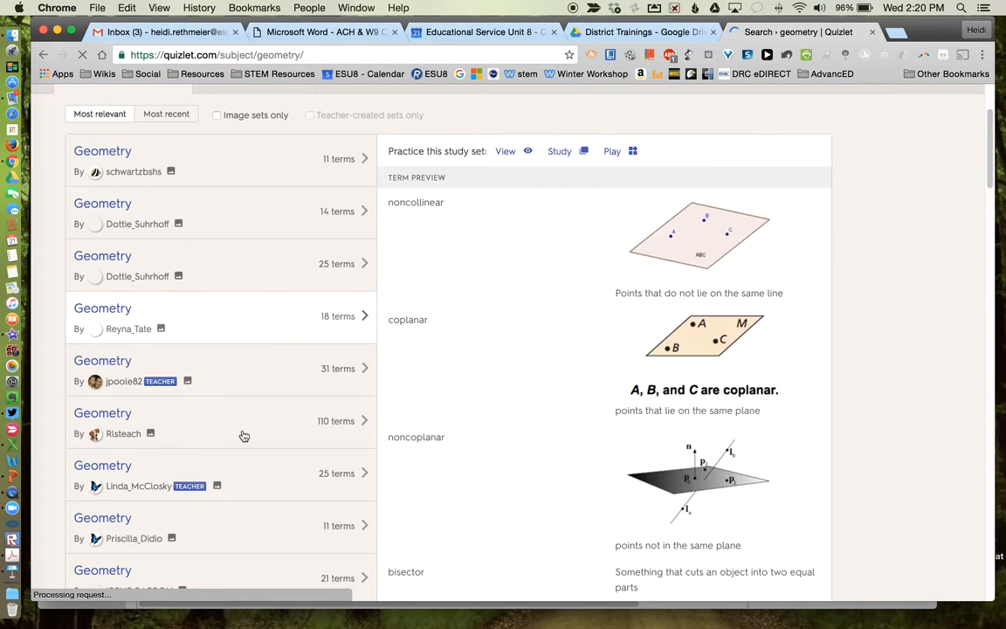
{"action": "scroll", "scroll_direction": "down", "scroll_amount": 3}
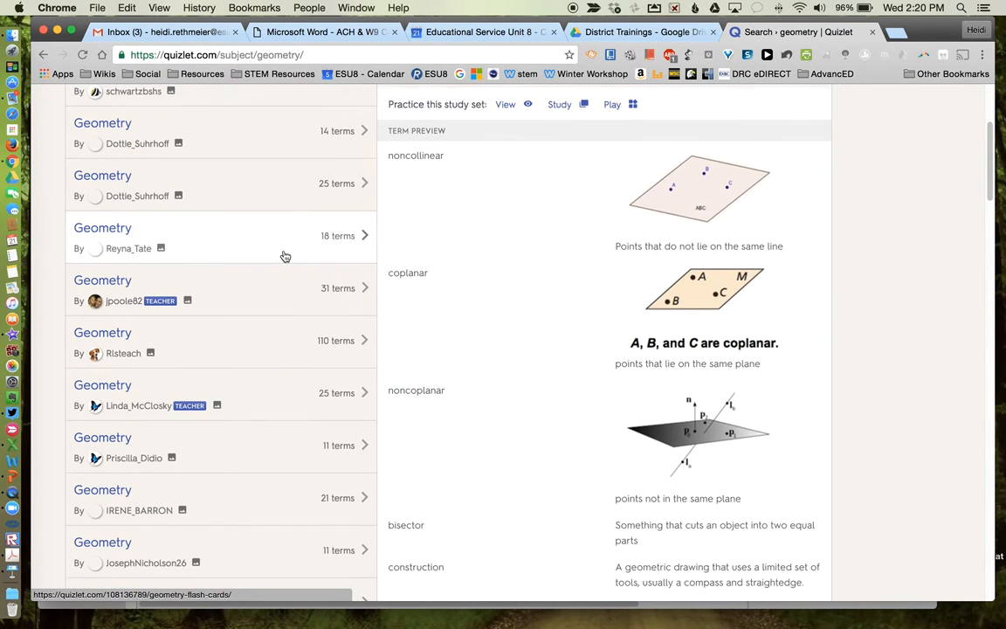
{"action": "scroll", "scroll_direction": "up", "scroll_amount": 3}
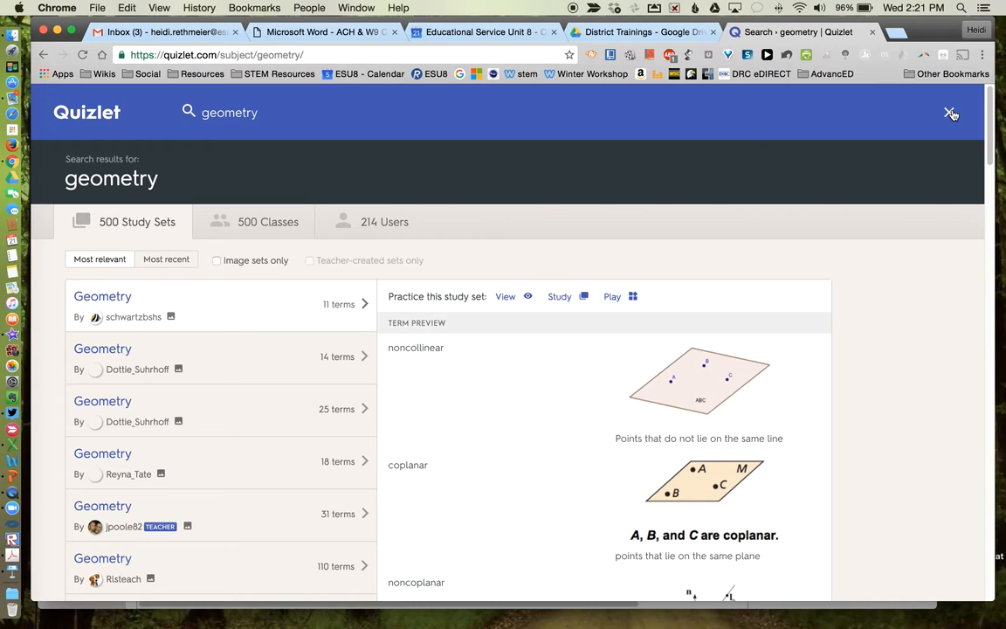
{"action": "left_click", "coordinate": [951, 114]}
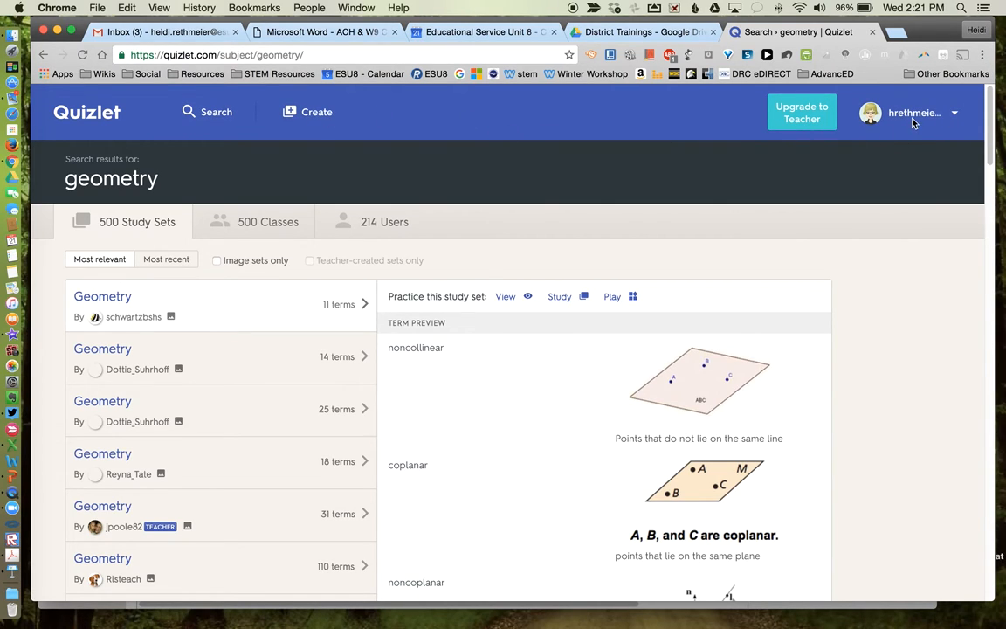
- Return to Your Study Sets and open the Famous Mothers set again
{"action": "left_click", "coordinate": [908, 112]}
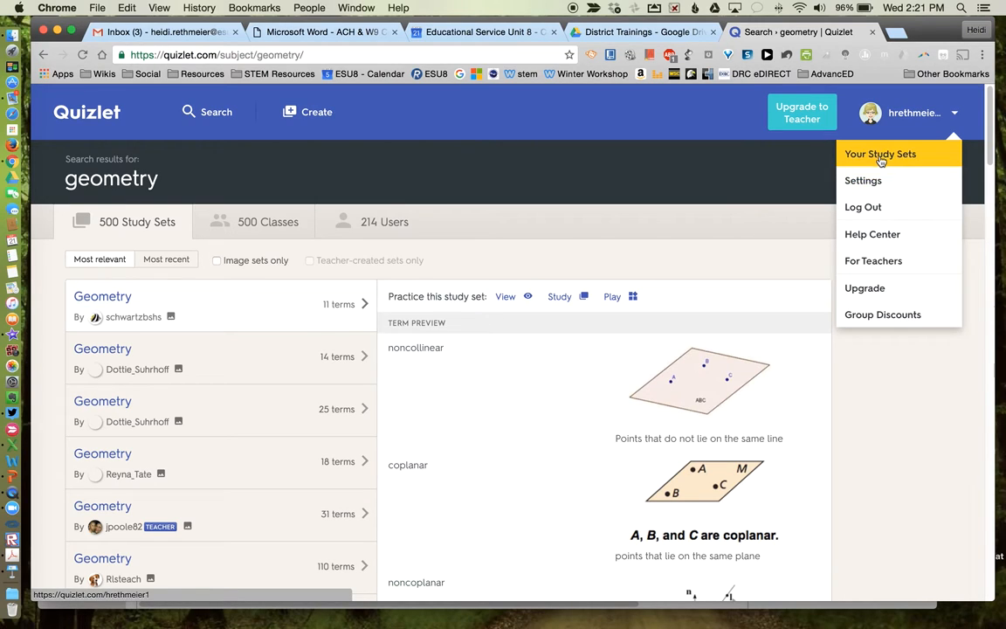
{"action": "left_click", "coordinate": [881, 154]}
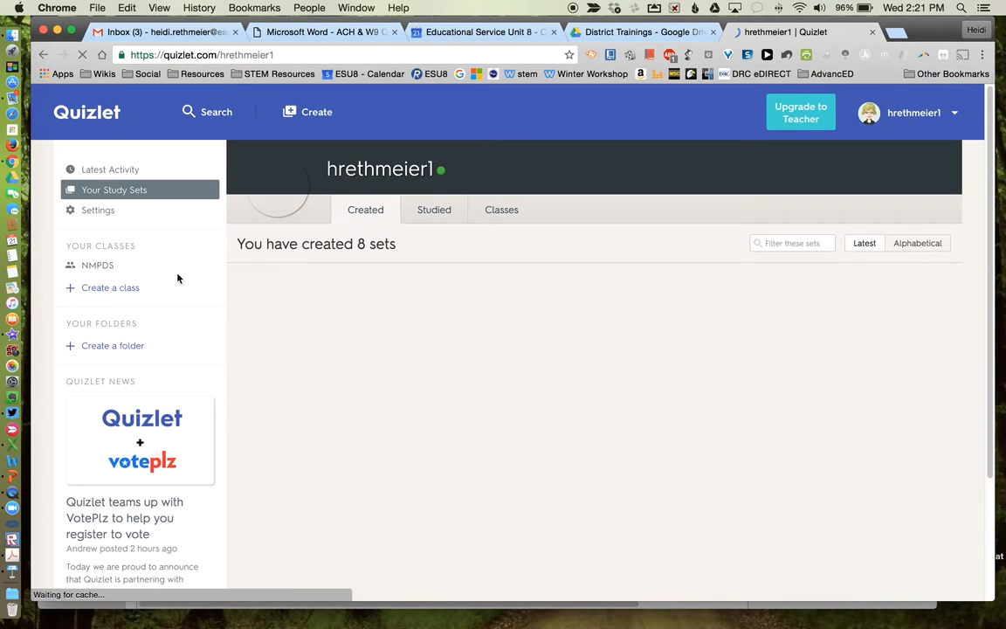
{"action": "scroll", "scroll_direction": "down", "scroll_amount": 3}
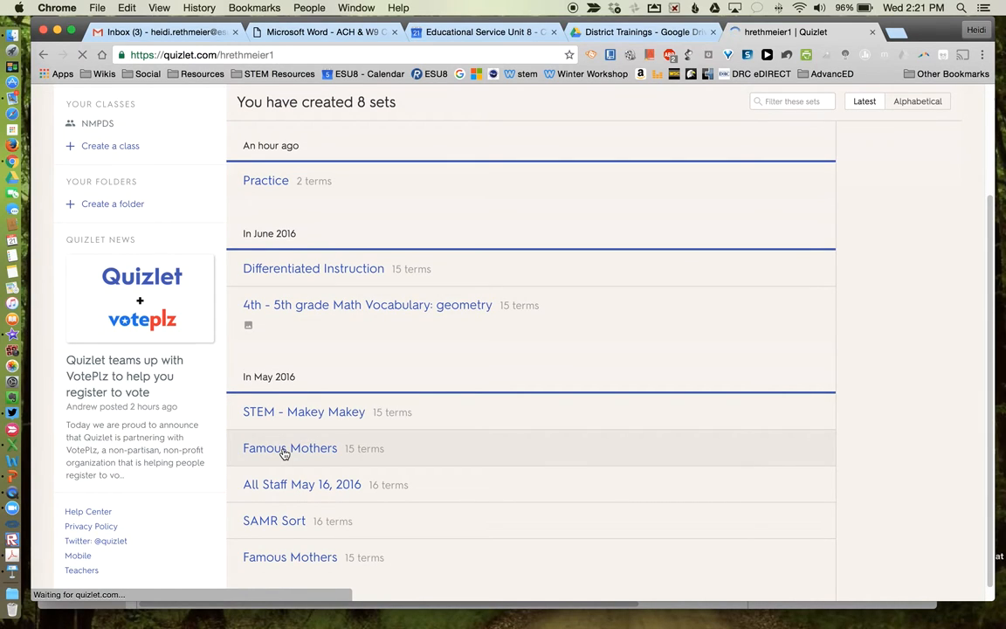
{"action": "left_click", "coordinate": [290, 448]}
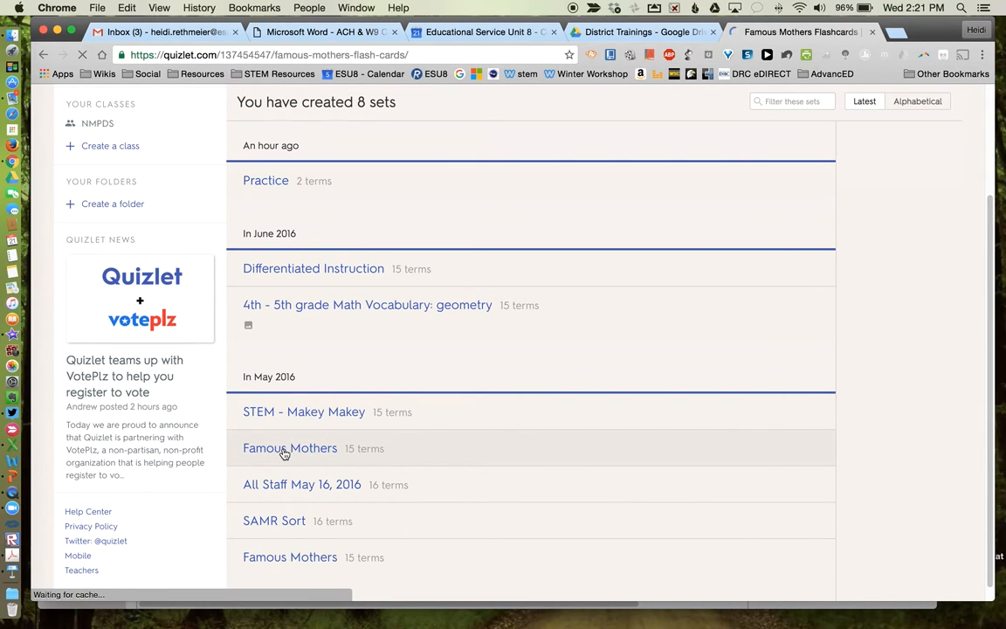
{"action": "left_click", "coordinate": [290, 448]}
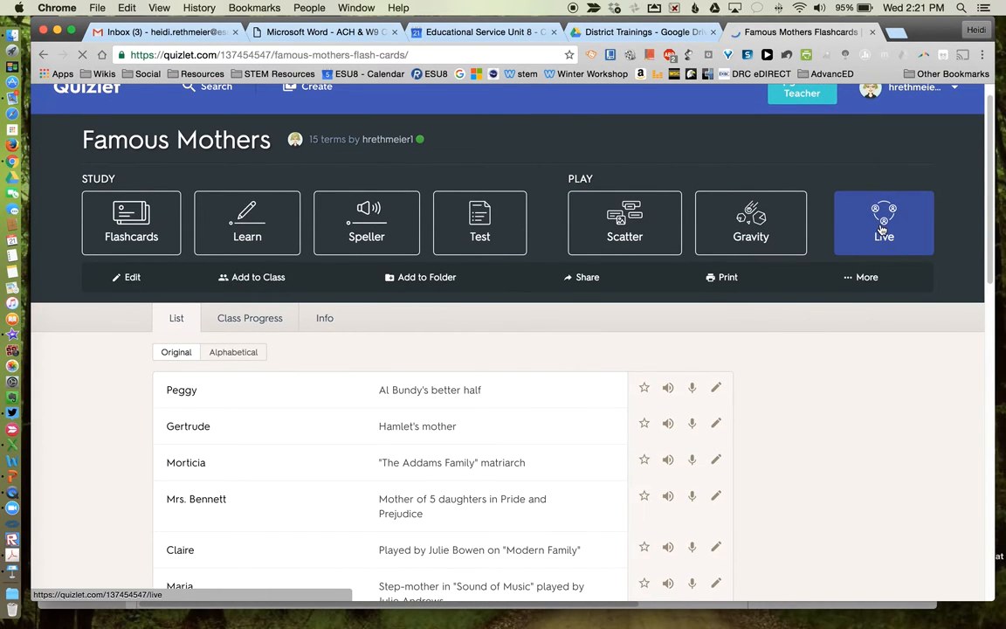
- Start Quizlet Live for the Famous Mothers set from its Play modes
{"action": "left_click", "coordinate": [884, 224]}
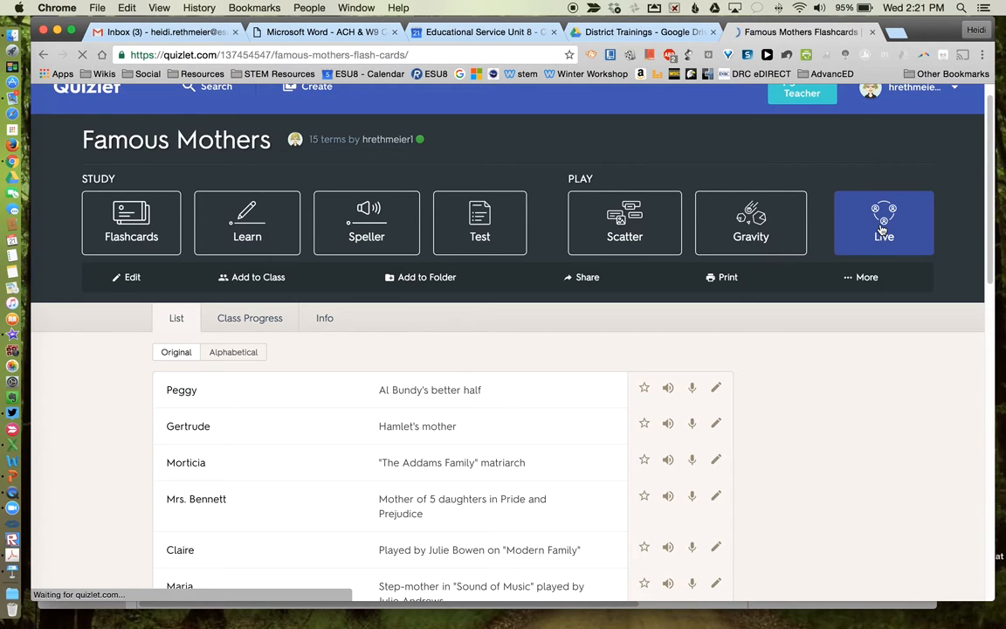
{"action": "left_click", "coordinate": [884, 224]}
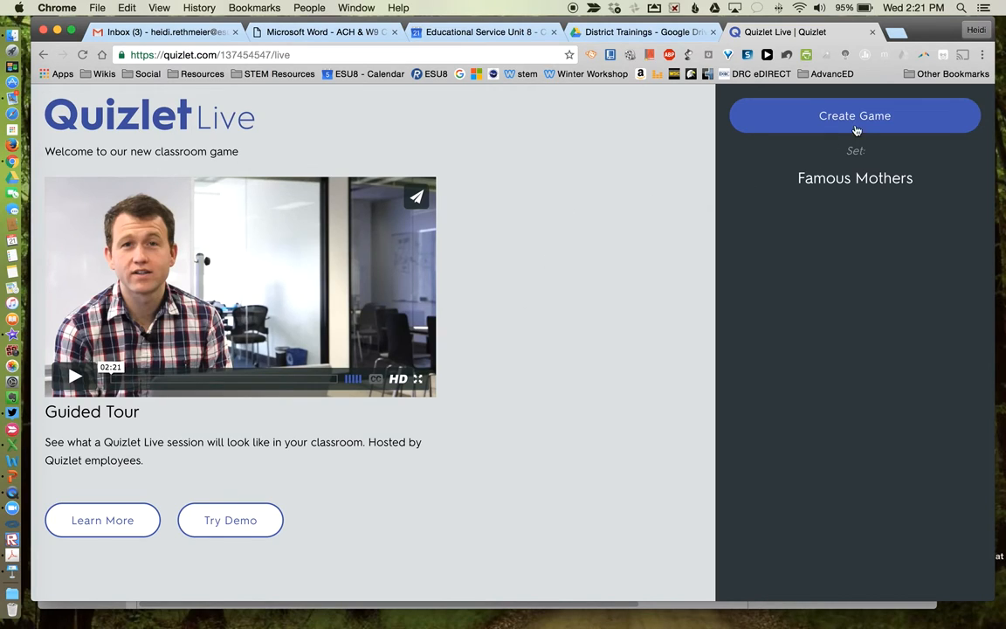
- Create the live game to display the quizlet.live join code, then bring Keynote forward
{"action": "left_click", "coordinate": [856, 115]}
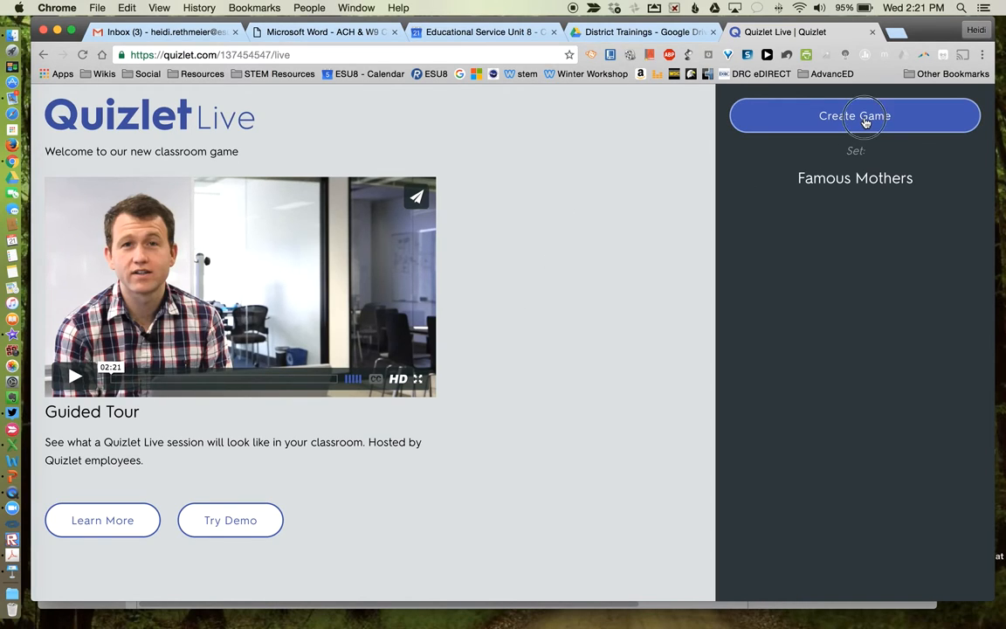
{"action": "left_click", "coordinate": [854, 116]}
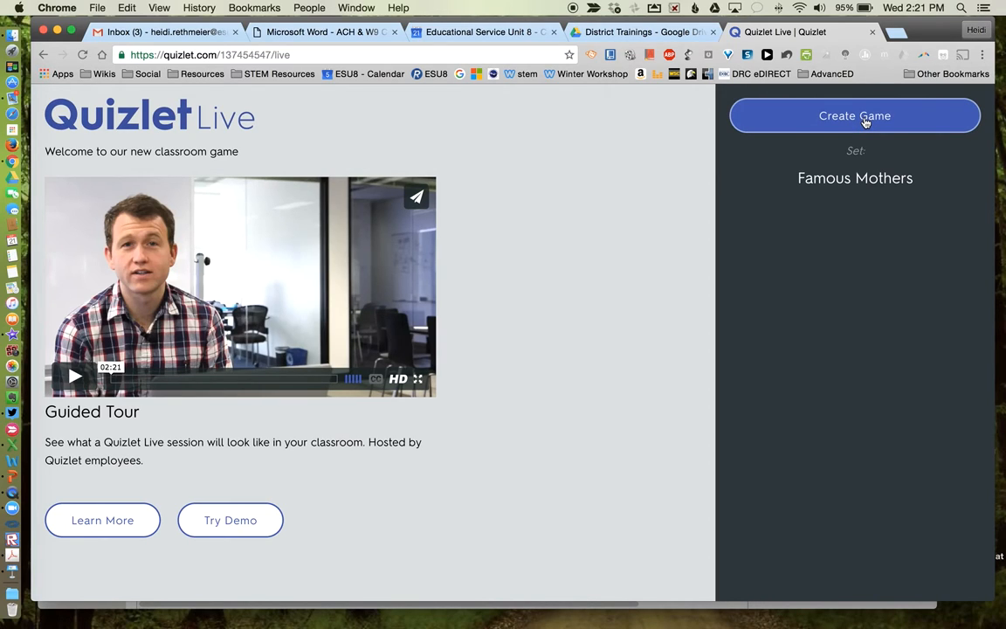
{"action": "left_click", "coordinate": [854, 115]}
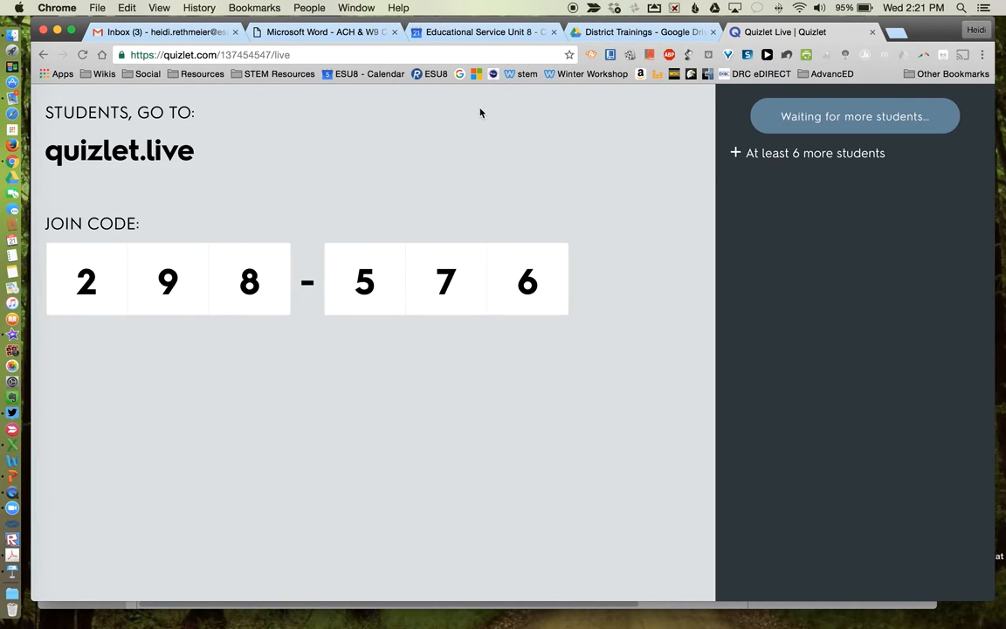
{"action": "mouse_move", "coordinate": [226, 180]}
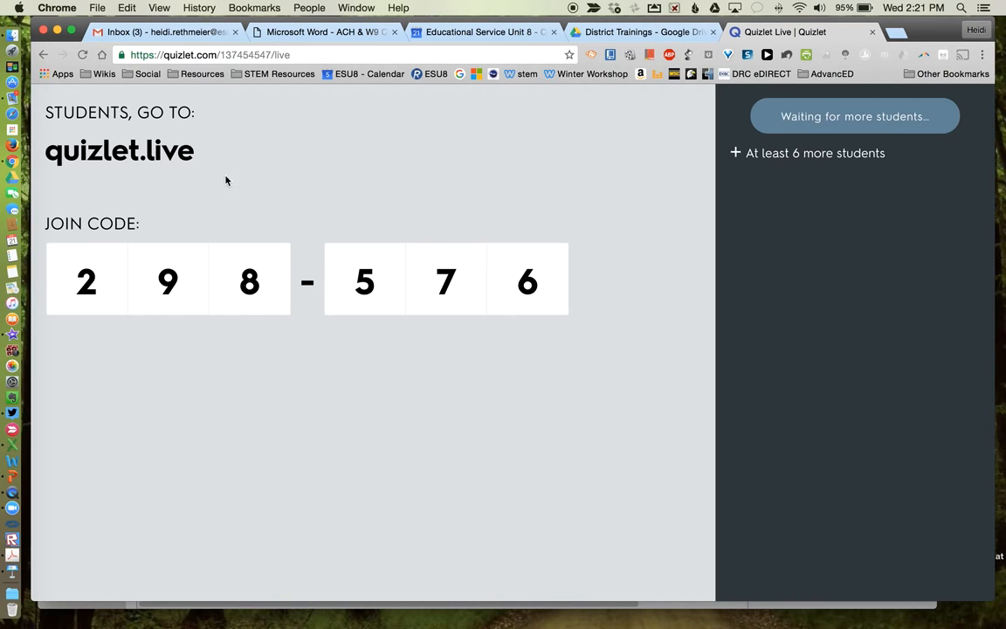
{"action": "mouse_move", "coordinate": [227, 192]}
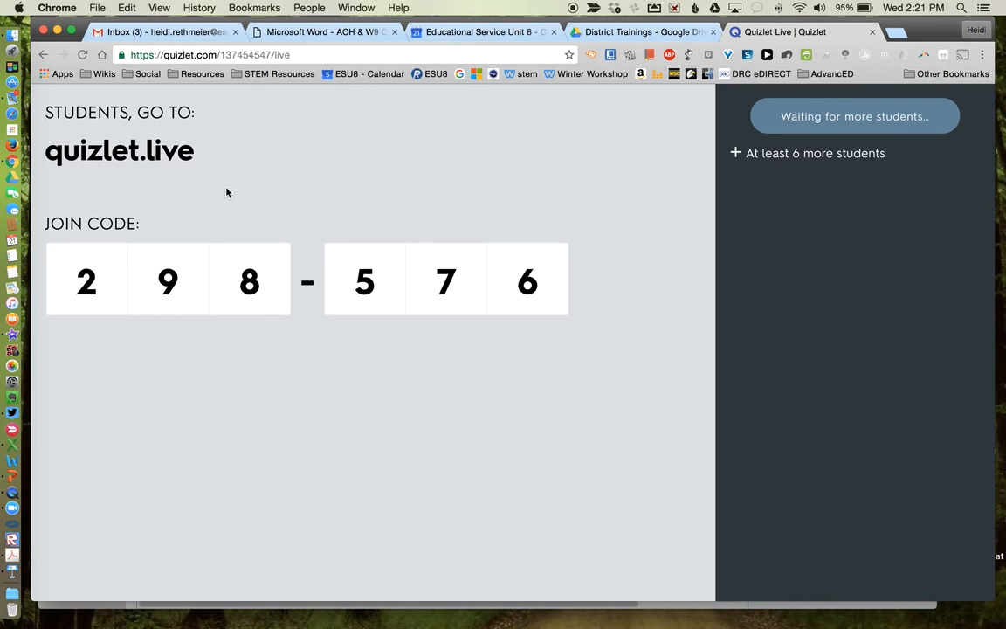
{"action": "mouse_move", "coordinate": [27, 165]}
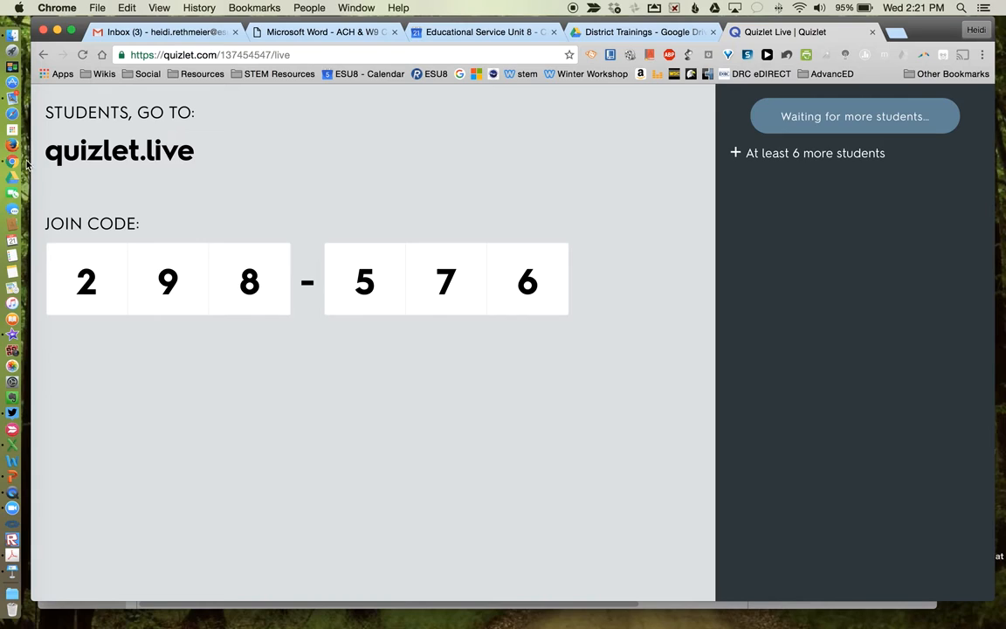
{"action": "mouse_move", "coordinate": [154, 180]}
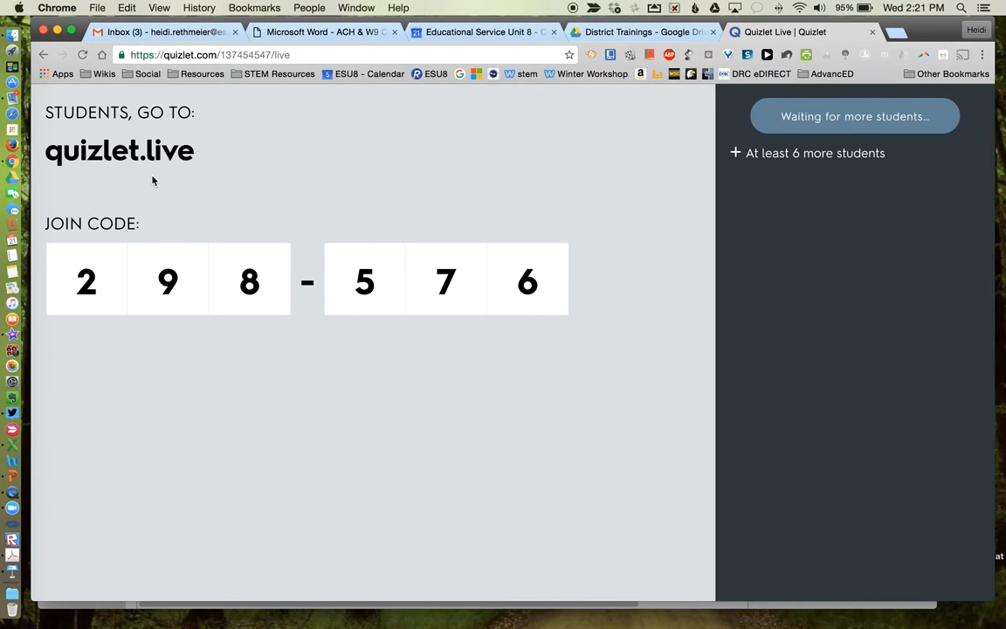
{"action": "mouse_move", "coordinate": [35, 554]}
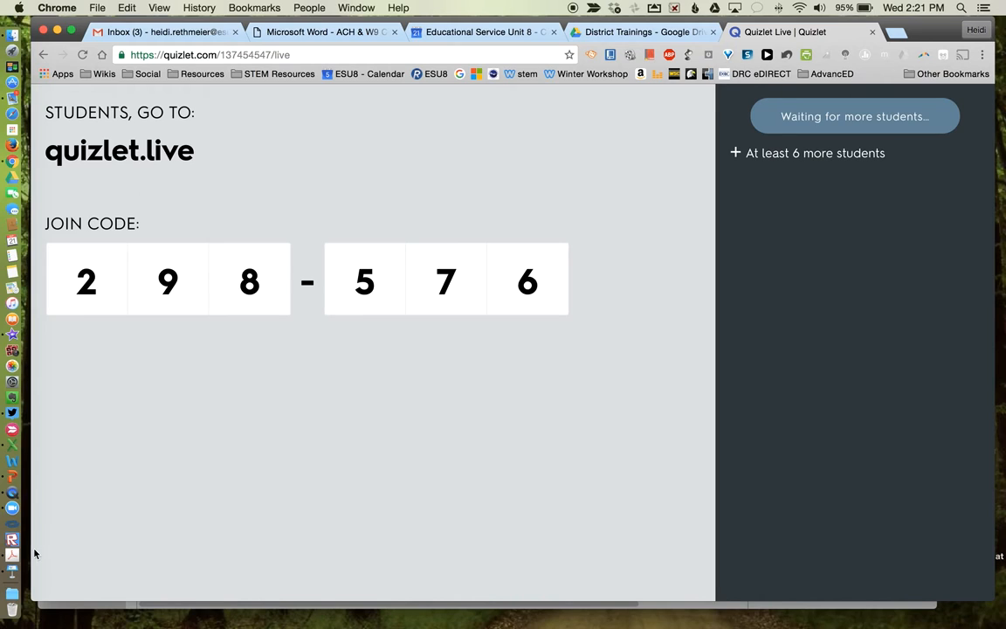
{"action": "mouse_move", "coordinate": [14, 569]}
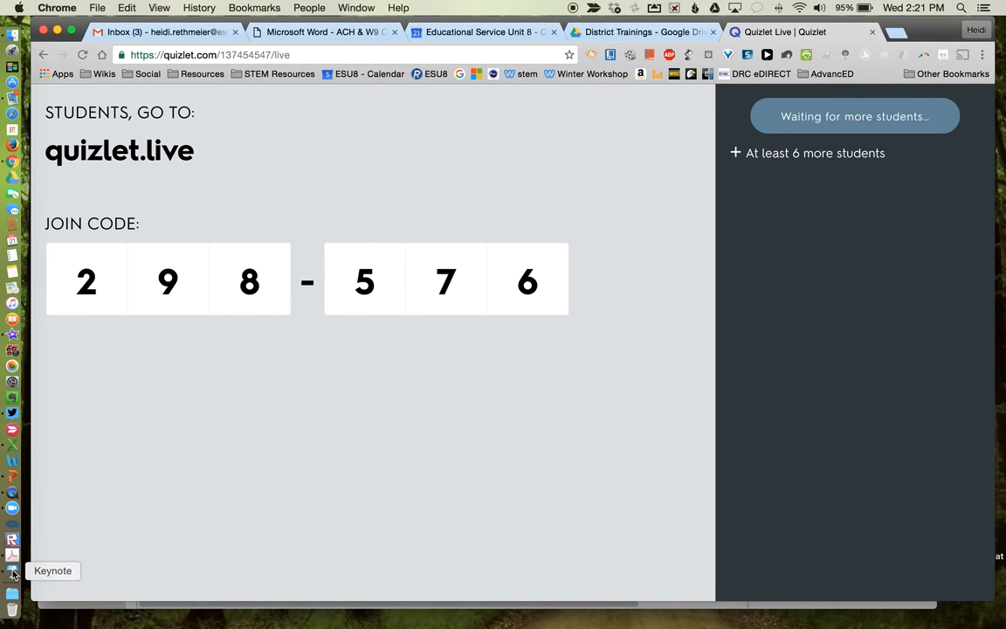
{"action": "left_click", "coordinate": [14, 569]}
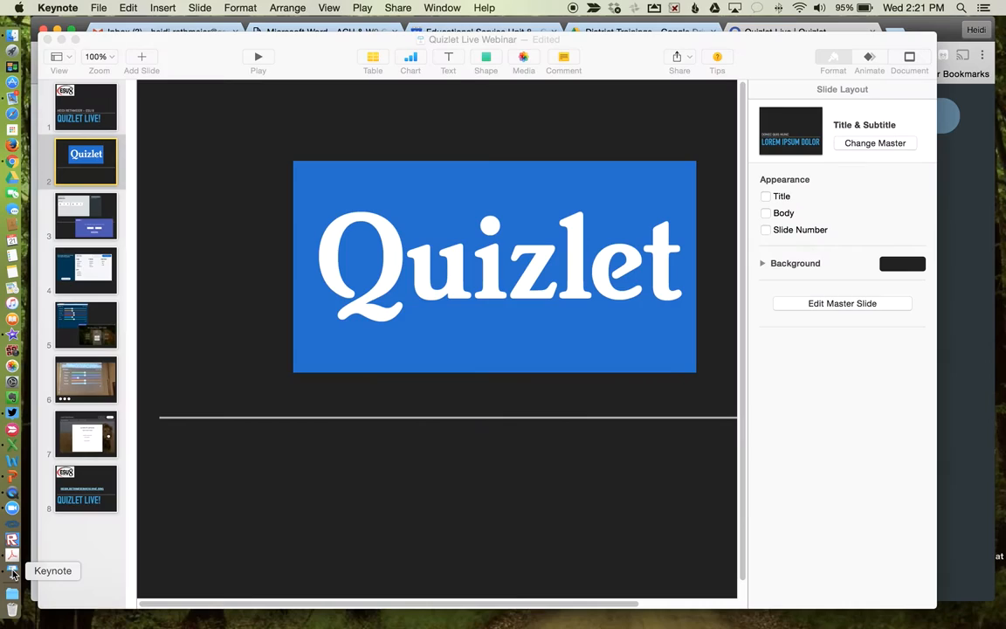
- Bring the Keynote Quizlet Live webinar deck to the front on its first slide
{"action": "left_click", "coordinate": [259, 56]}
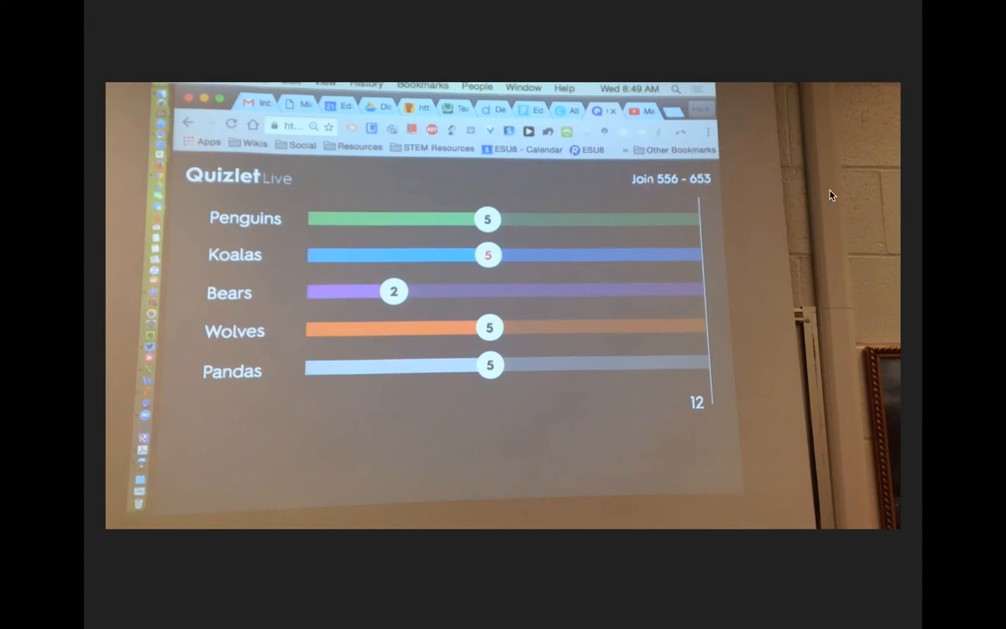
{"action": "mouse_move", "coordinate": [657, 217]}
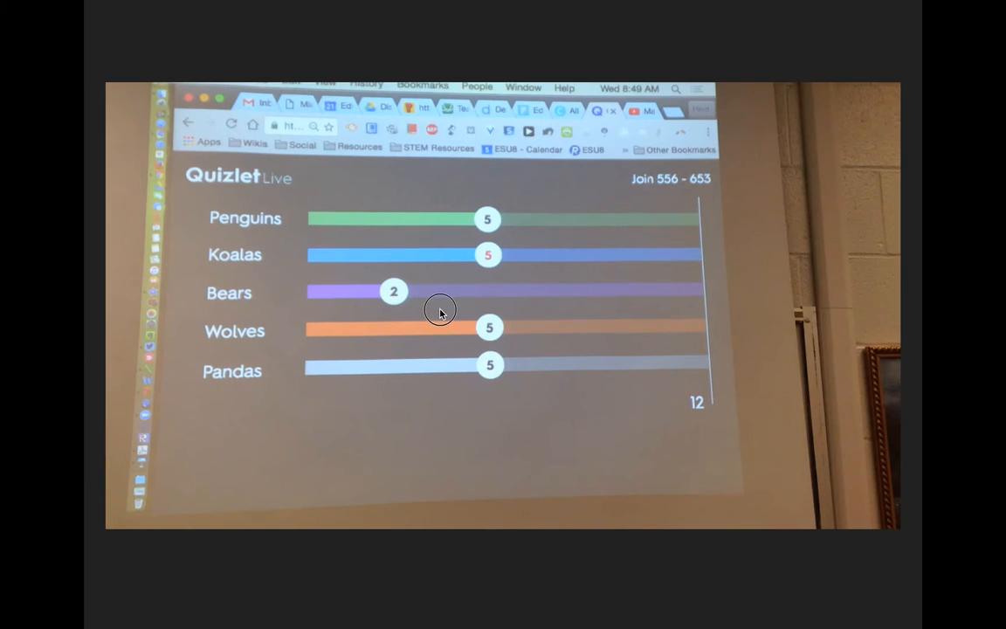
{"action": "mouse_move", "coordinate": [311, 434]}
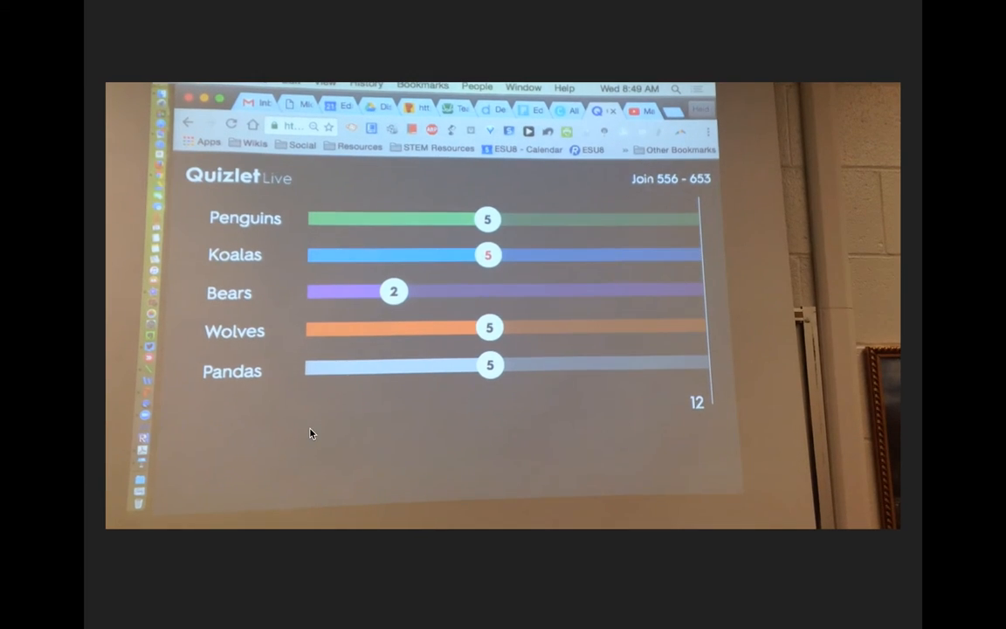